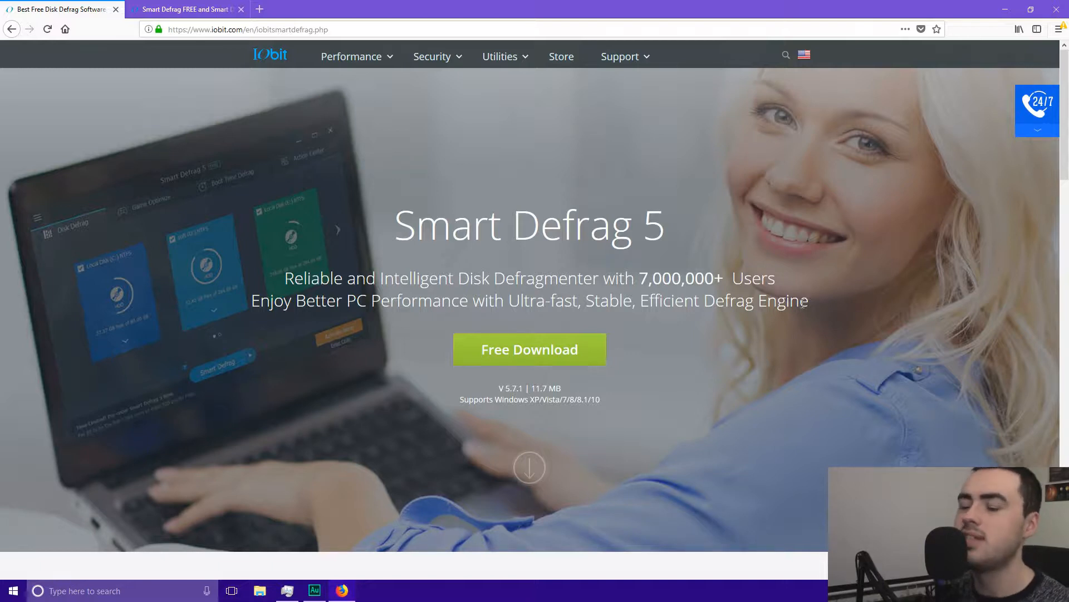
mouse_move(363, 318)
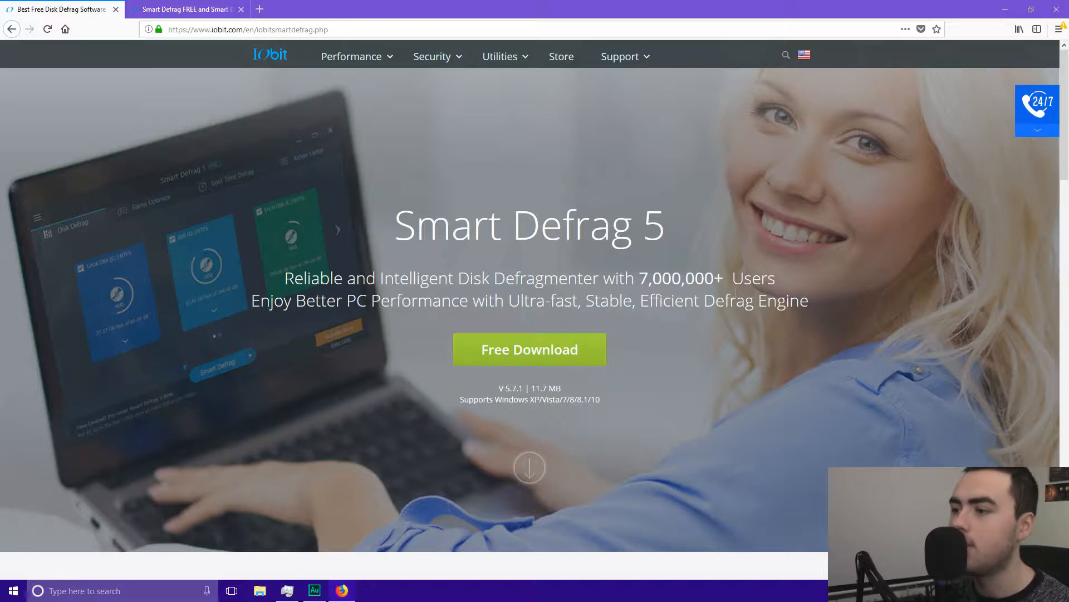
Scroll to Higher File Access Speed and highlight the phrase about slow, unstable performance.
scroll(down, 3)
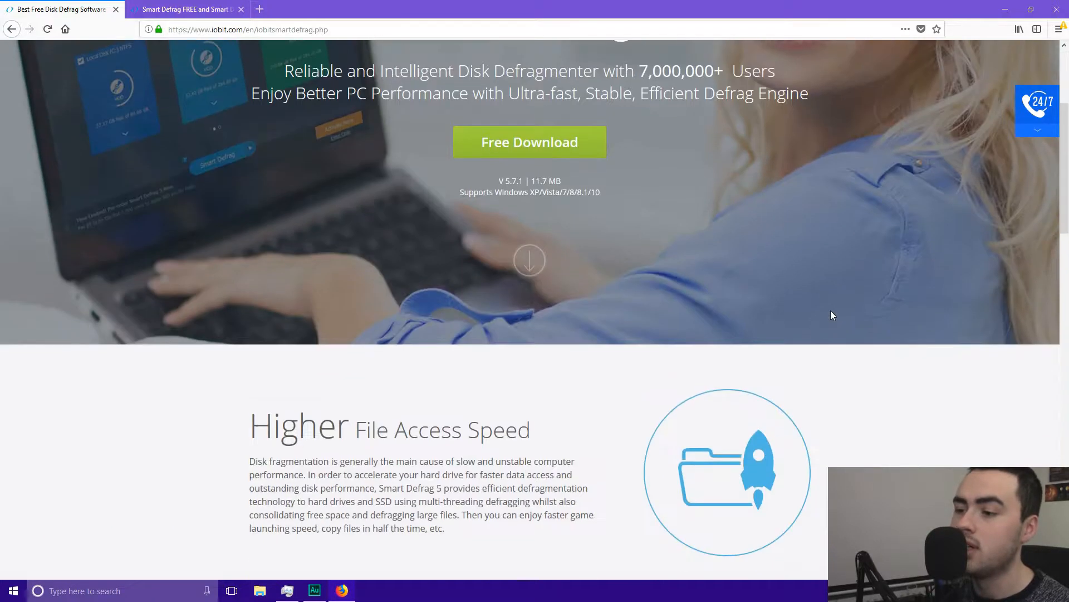
scroll(down, 3)
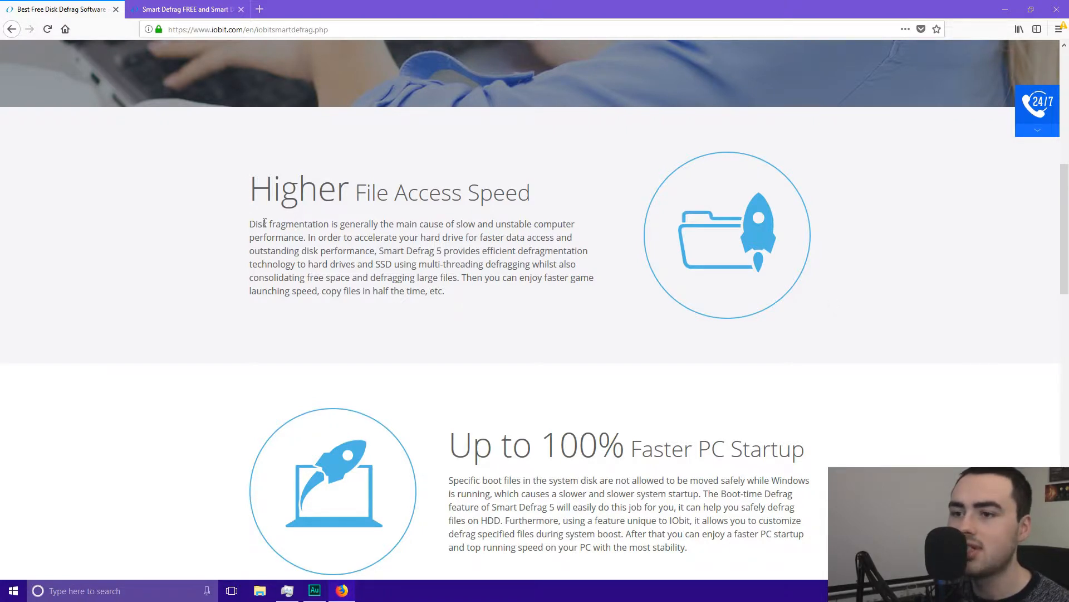
mouse_move(472, 224)
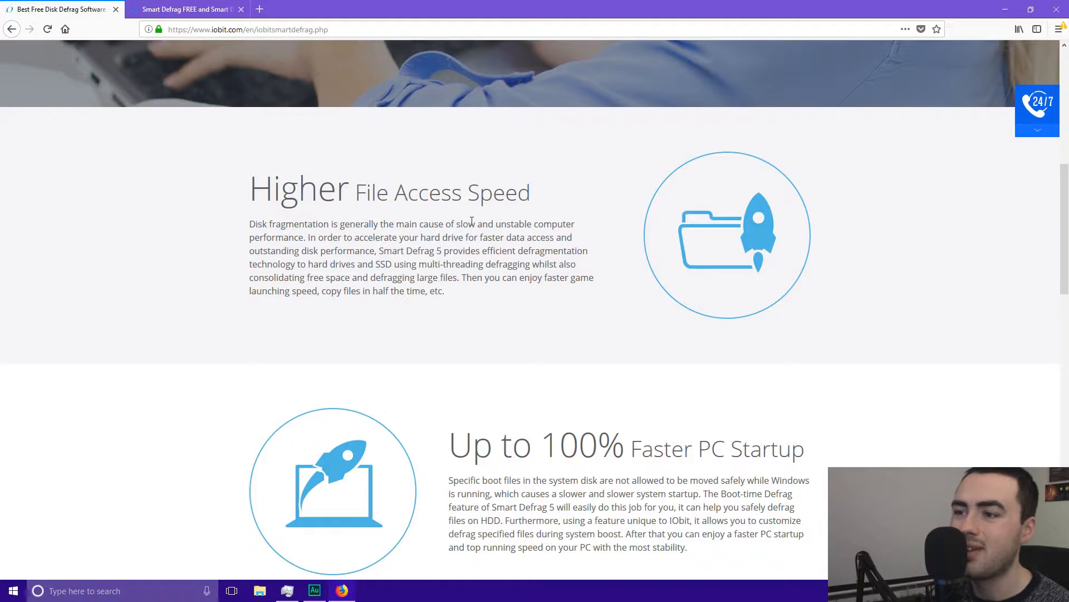
drag(455, 224, 305, 237)
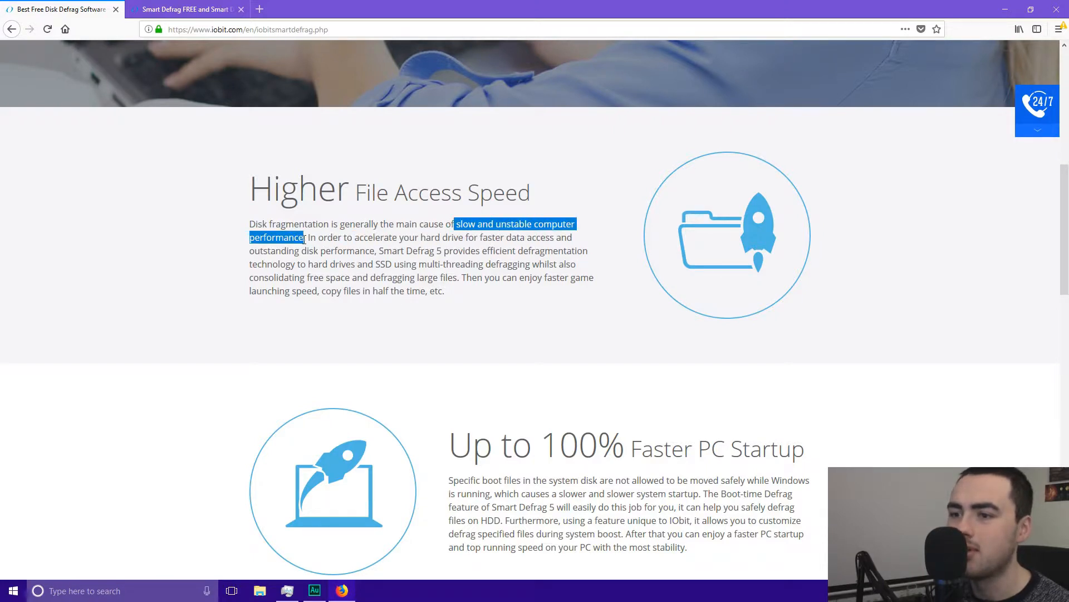
click(530, 294)
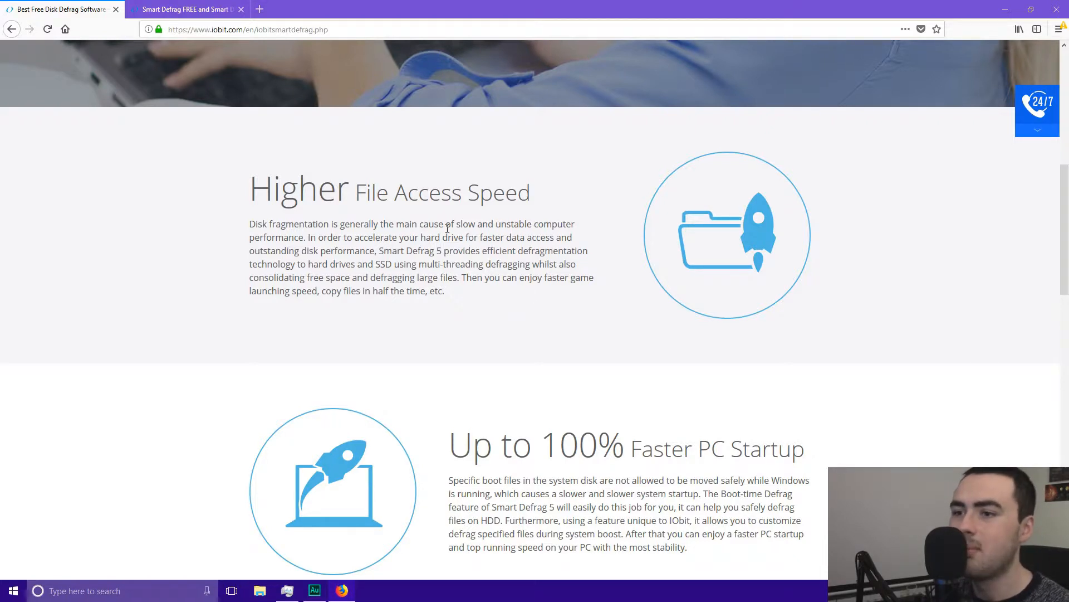
mouse_move(541, 321)
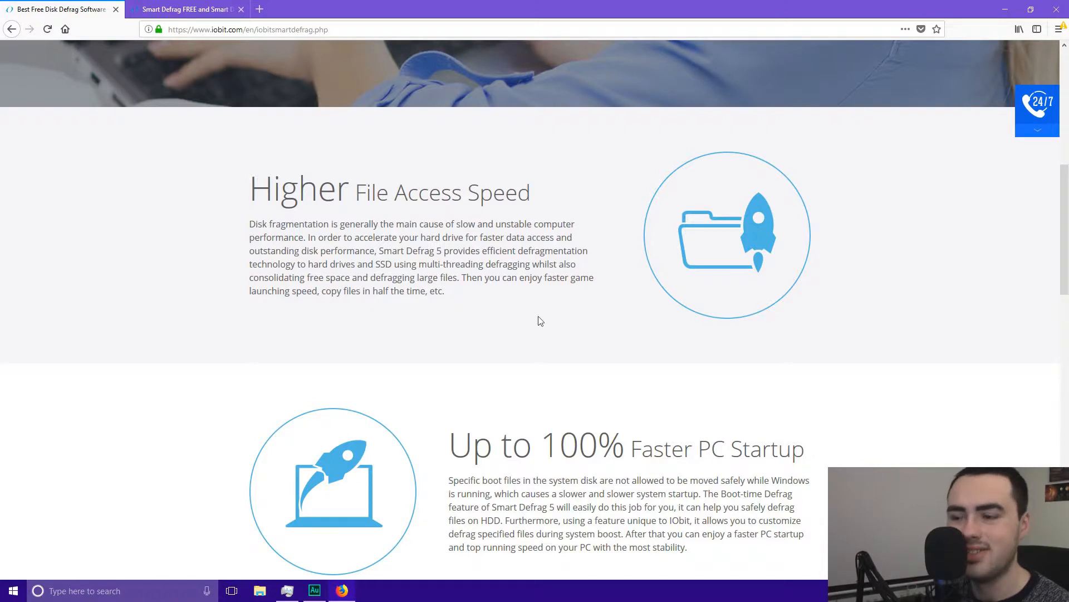
mouse_move(535, 278)
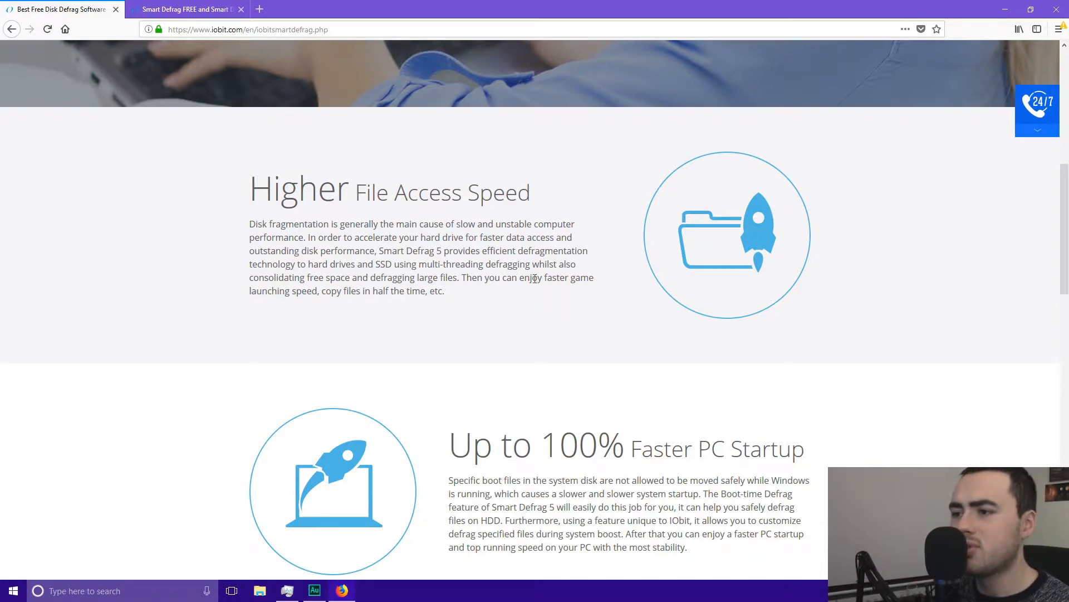
Highlight the phrase about faster game launching speed, then clear it.
drag(530, 277, 318, 290)
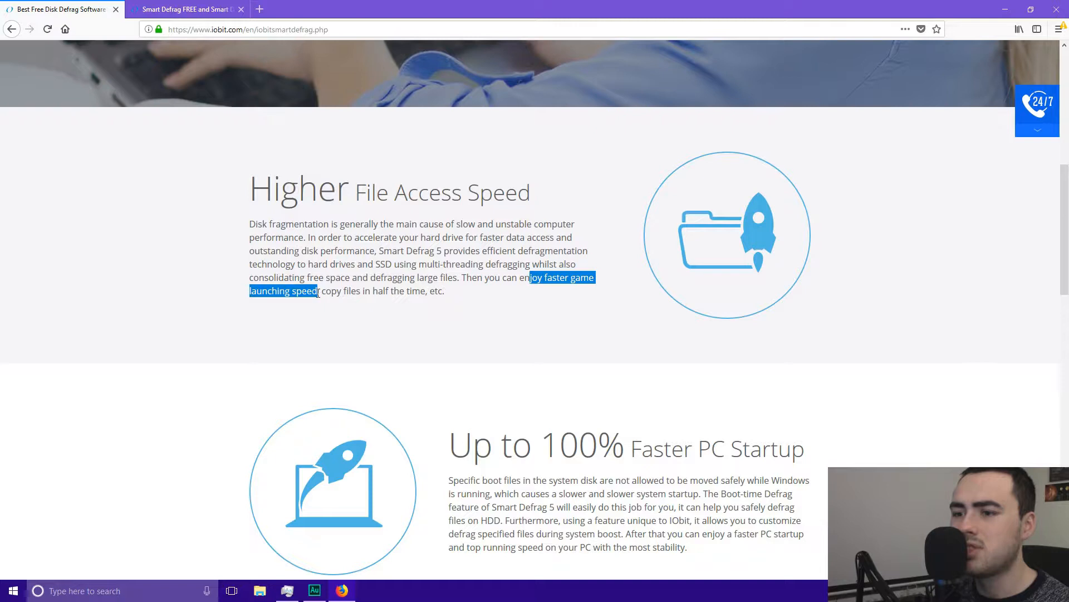
click(581, 343)
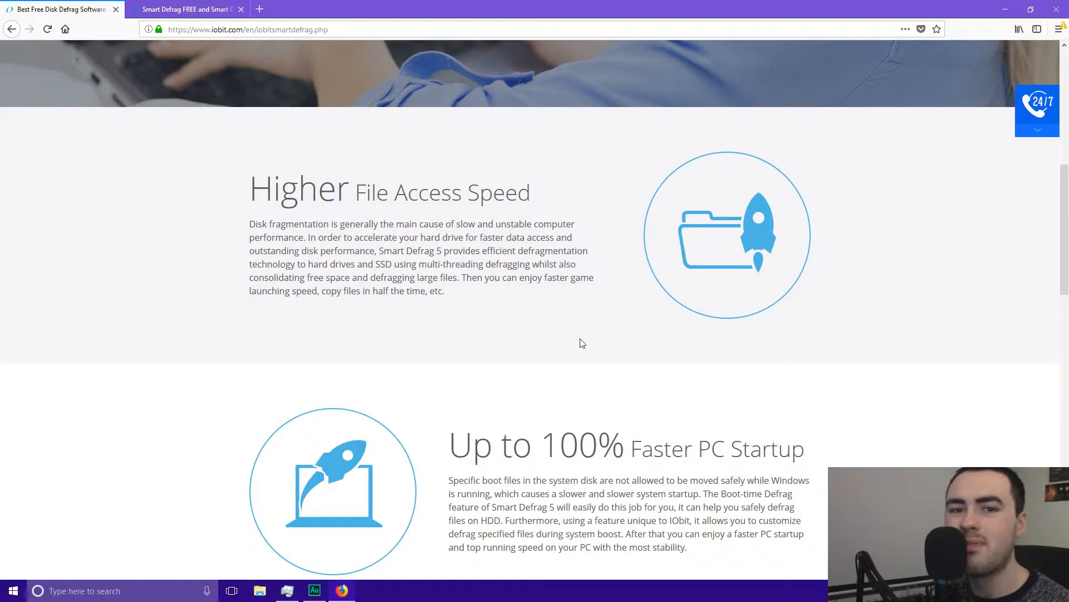
mouse_move(514, 312)
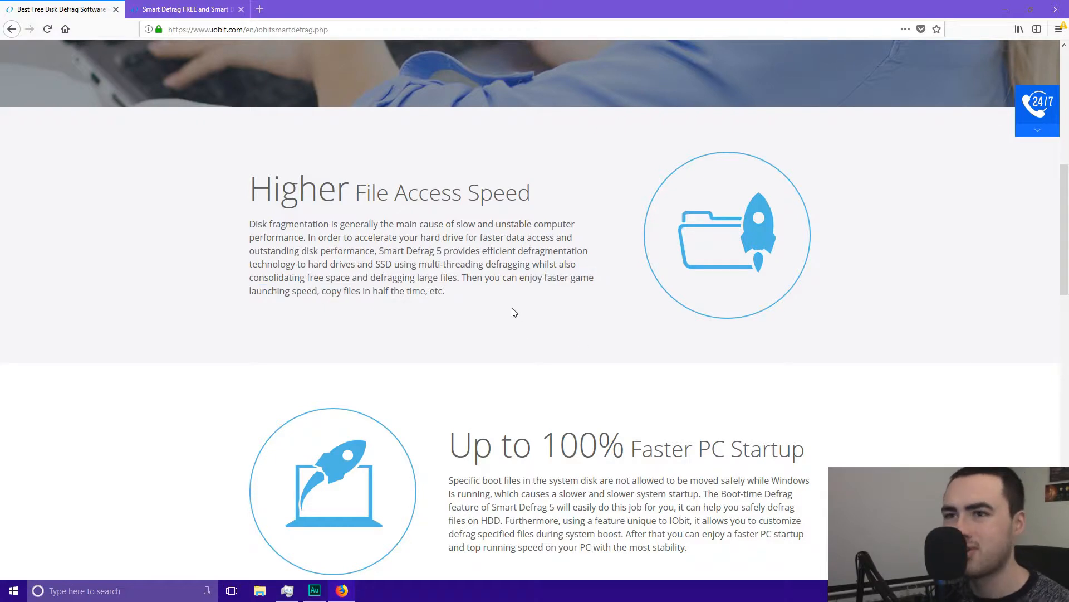
mouse_move(504, 296)
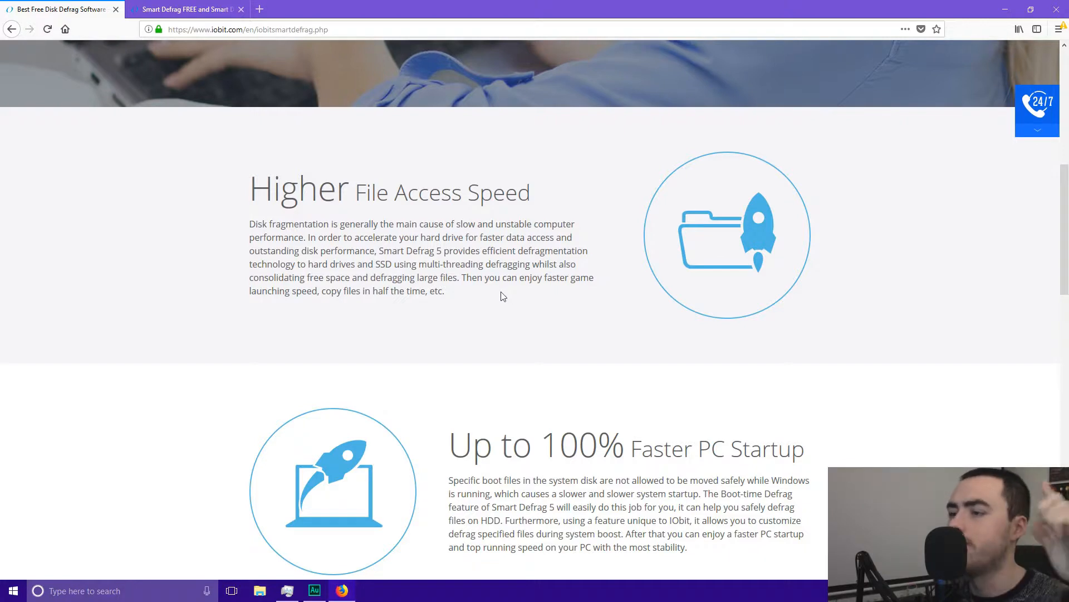
Scroll past Faster PC Startup and Safe & Automatic Defrag to the Media and User Review sections.
scroll(down, 3)
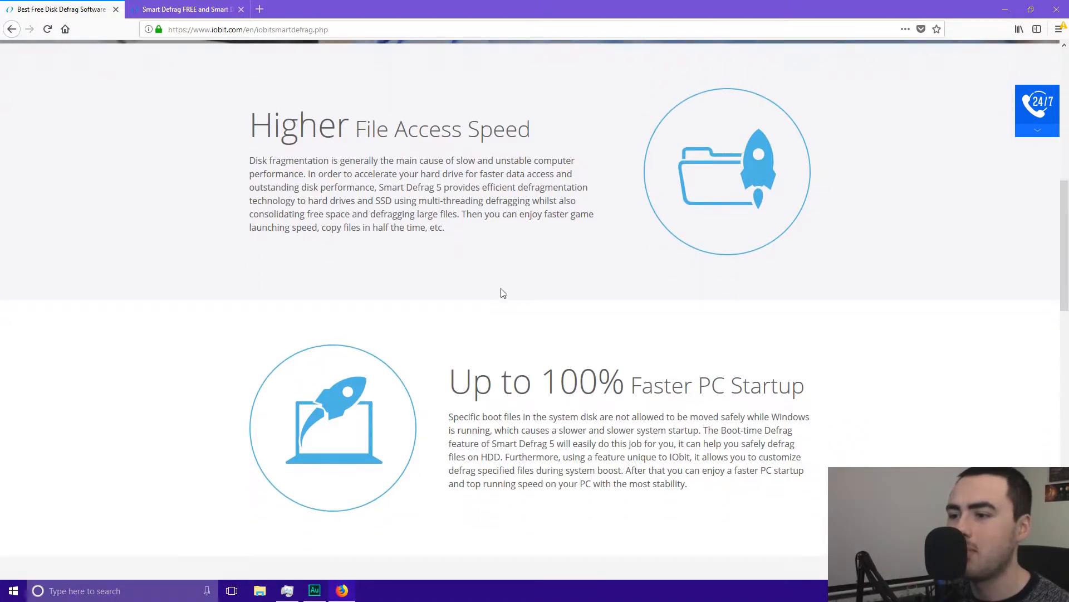
scroll(down, 3)
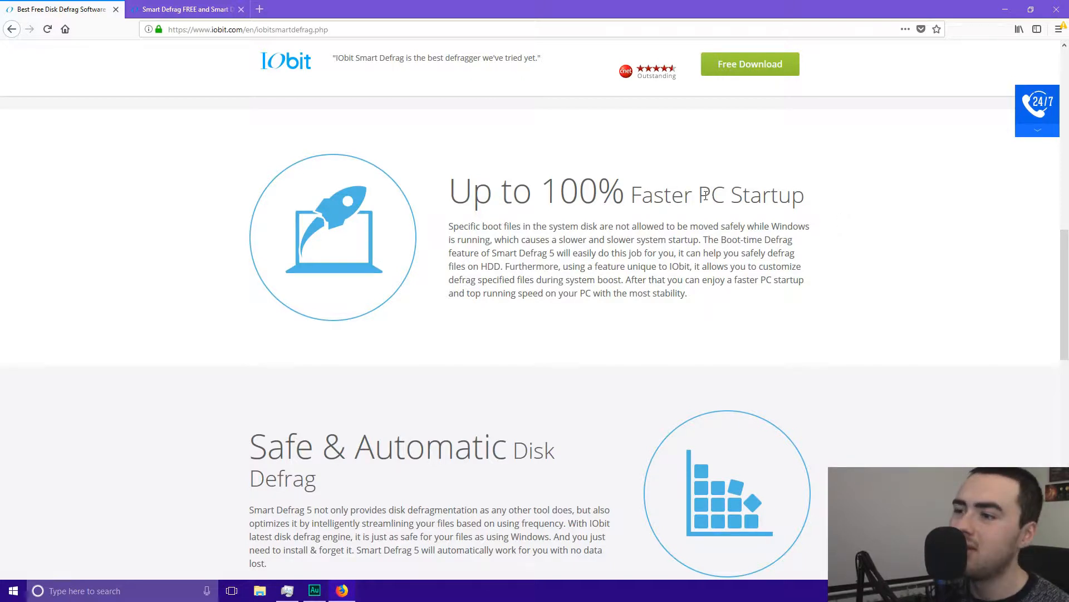
mouse_move(870, 215)
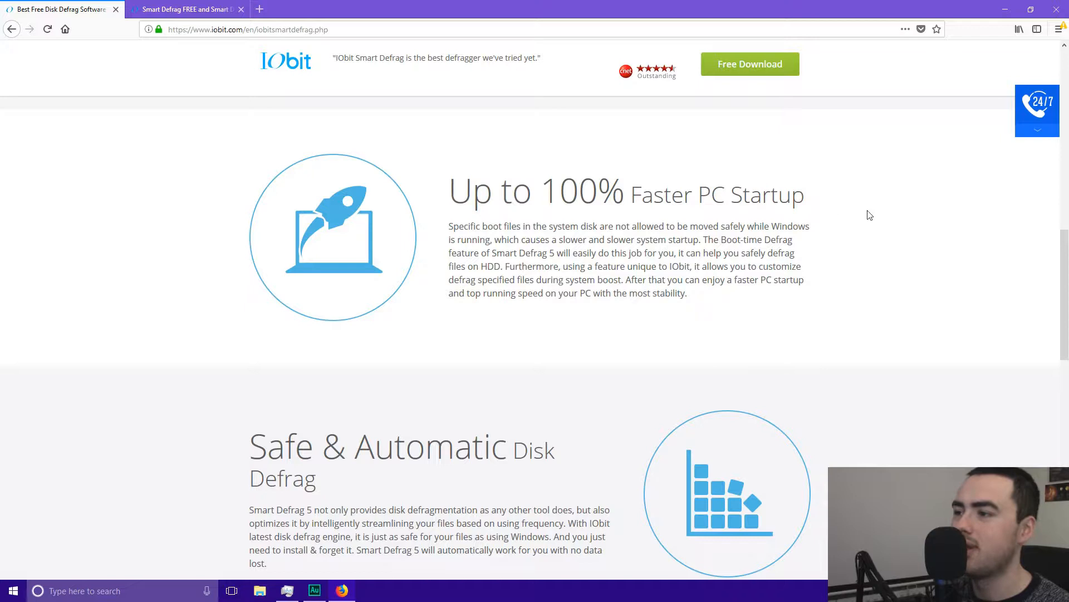
mouse_move(863, 216)
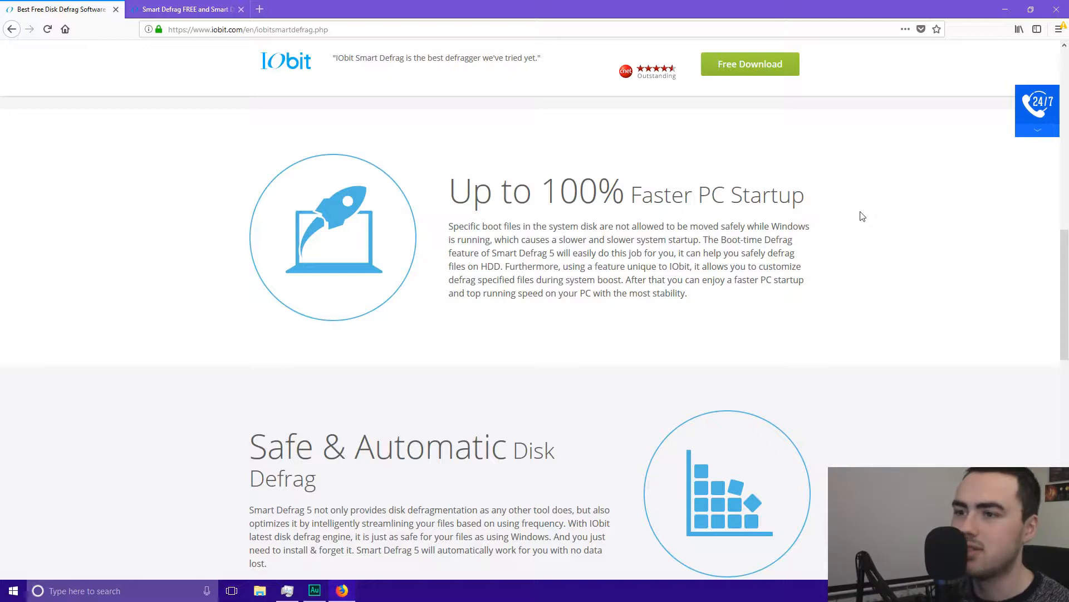
scroll(down, 3)
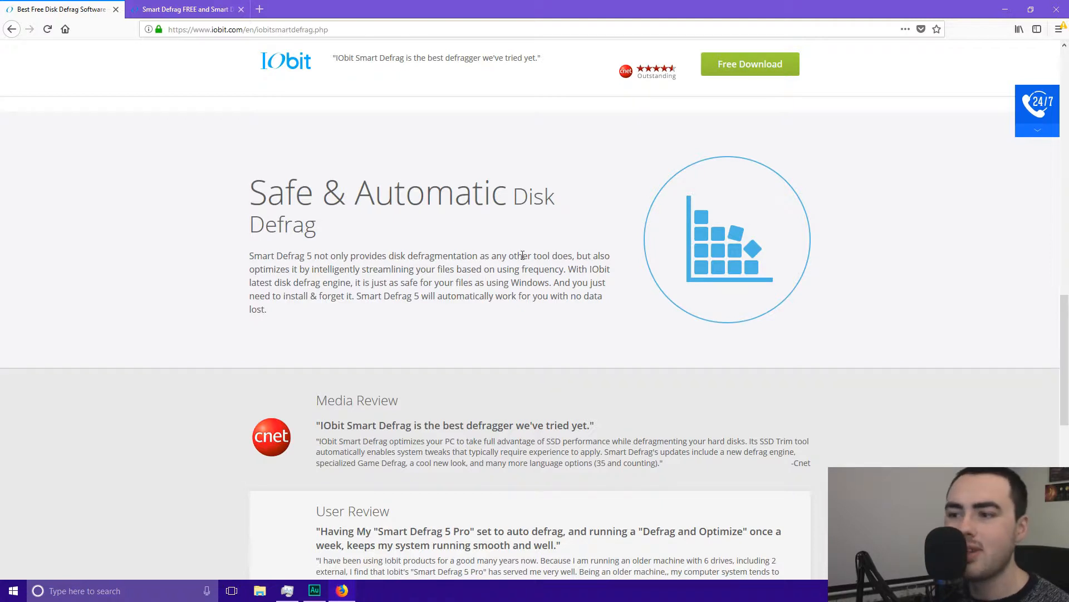
mouse_move(561, 303)
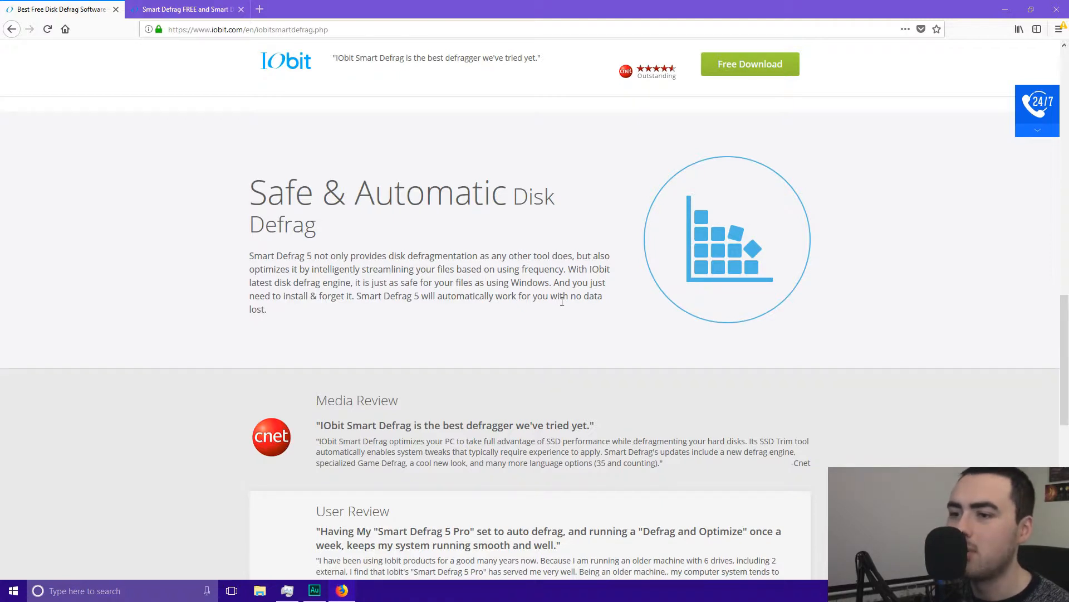
scroll(down, 3)
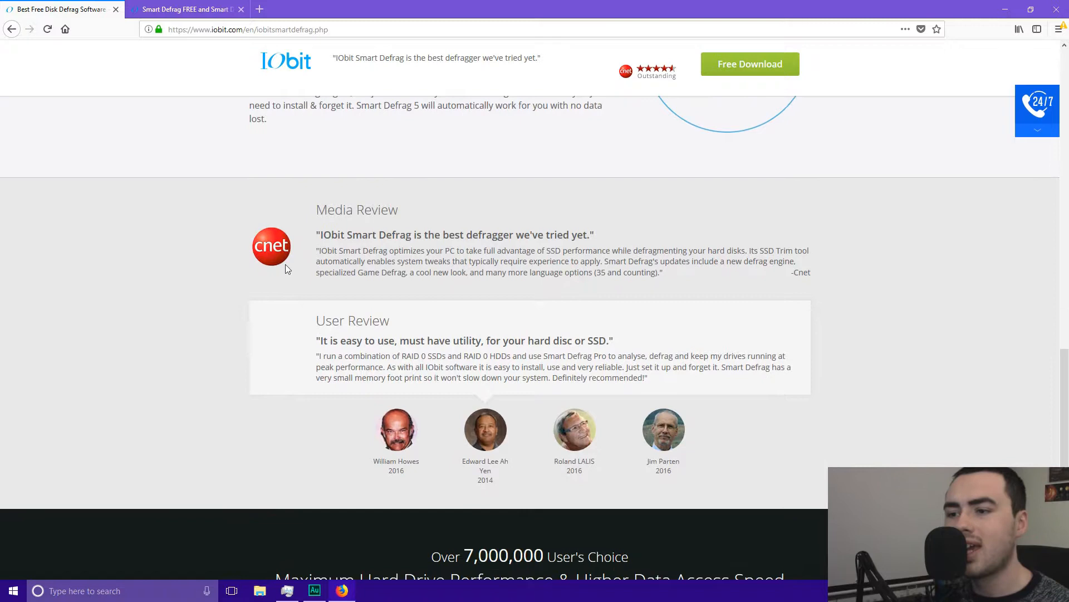
mouse_move(445, 295)
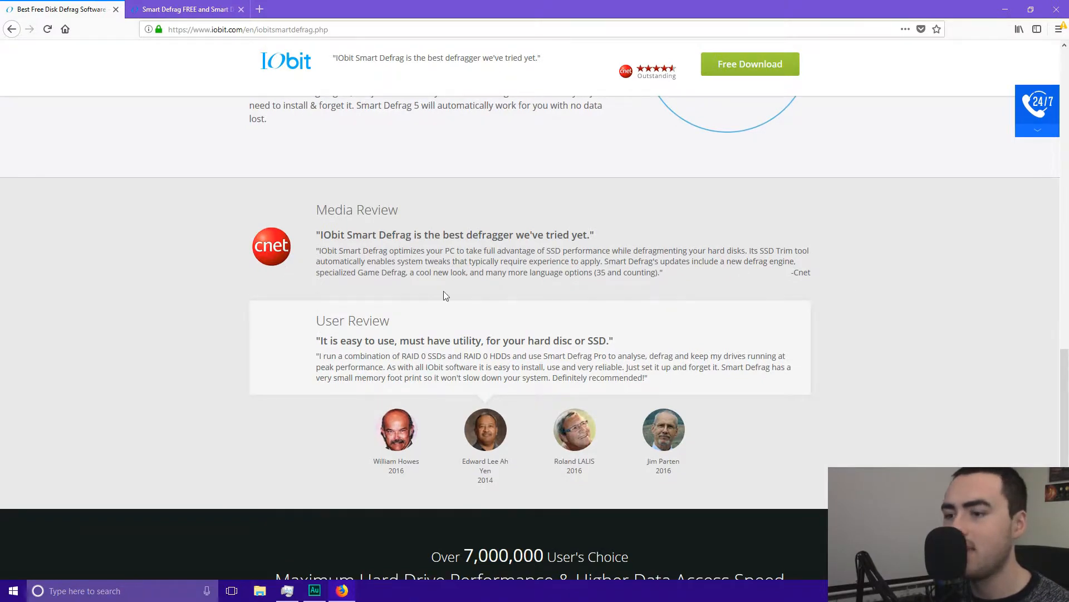
scroll(down, 3)
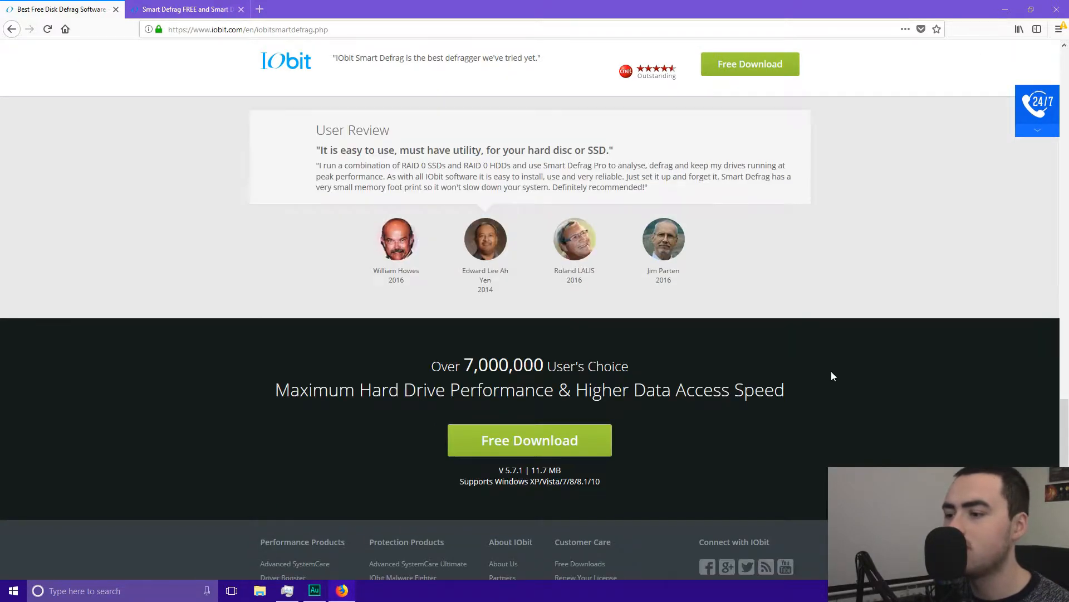
scroll(down, 3)
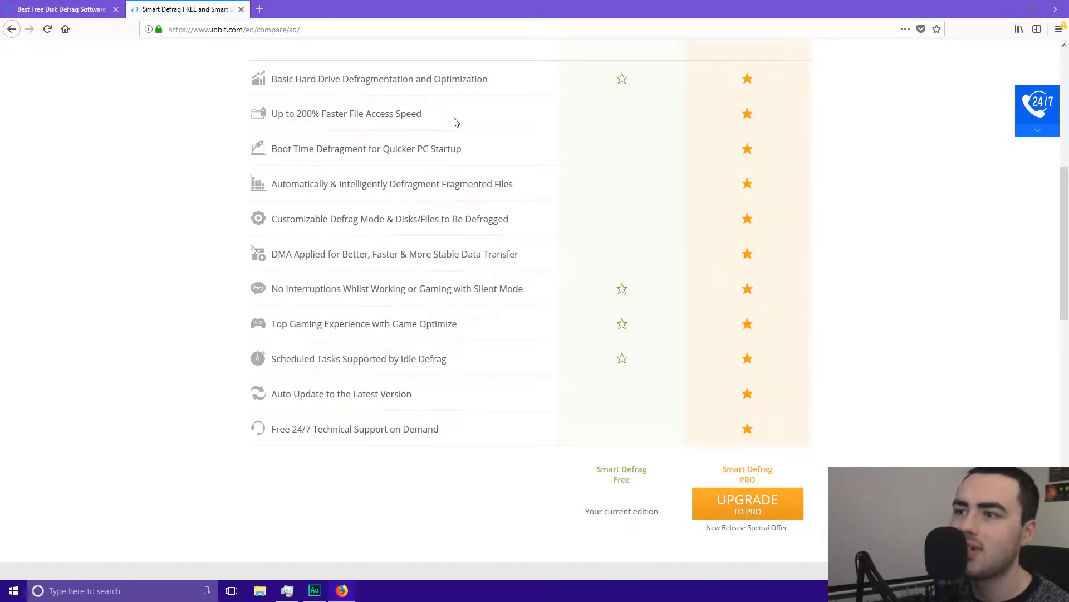
mouse_move(309, 254)
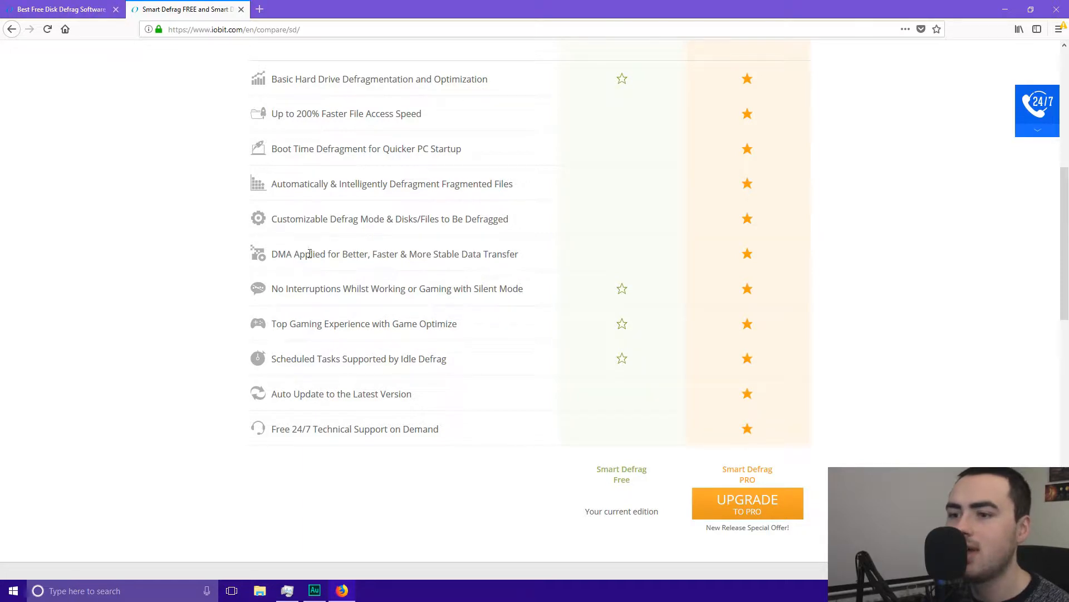
mouse_move(436, 289)
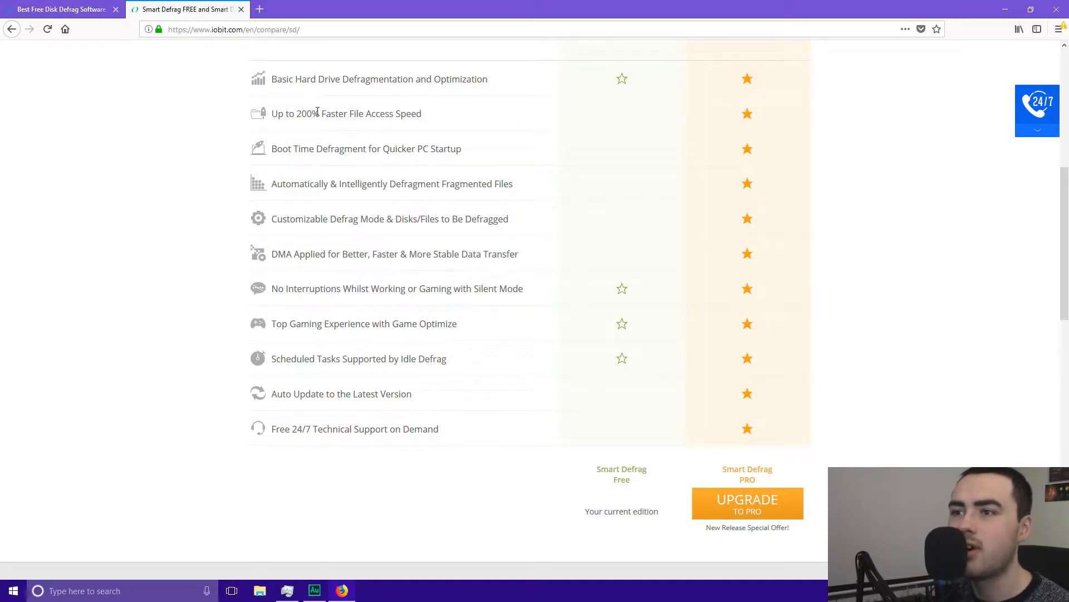
mouse_move(272, 143)
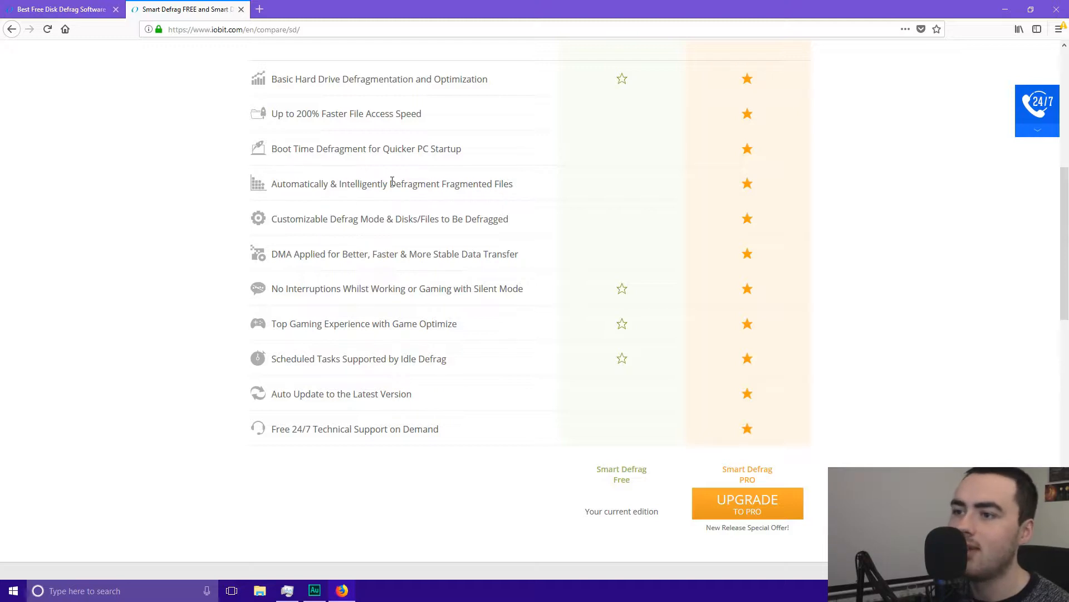
mouse_move(511, 184)
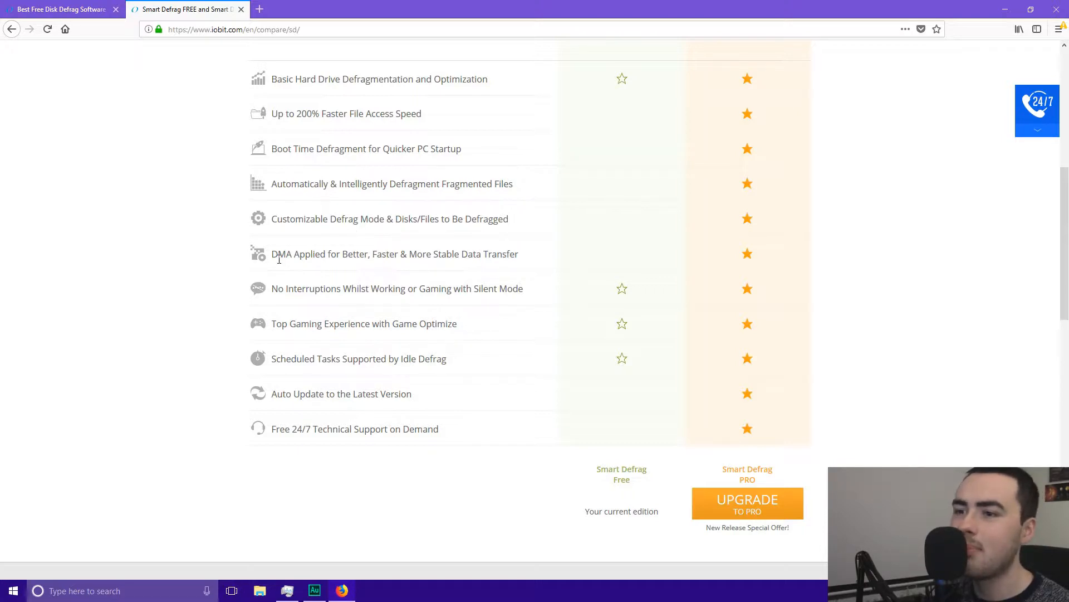
mouse_move(428, 260)
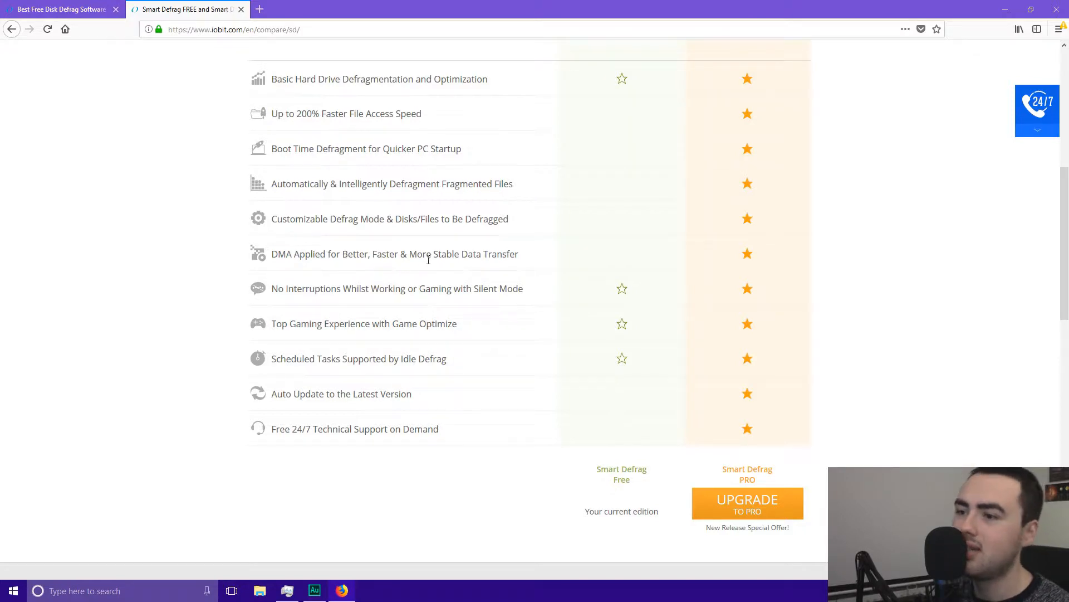
mouse_move(506, 271)
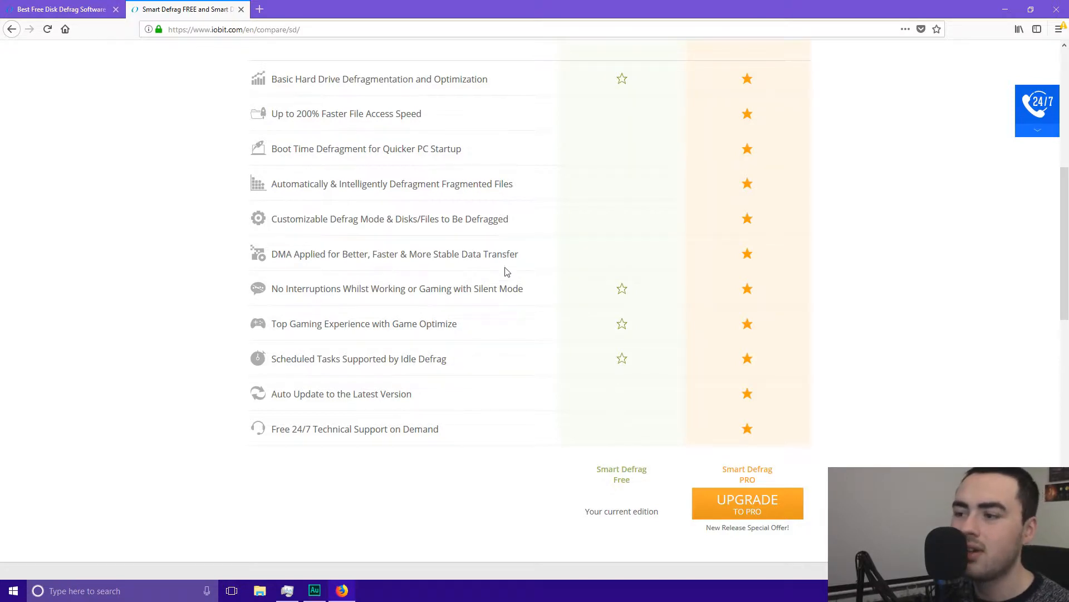
mouse_move(371, 397)
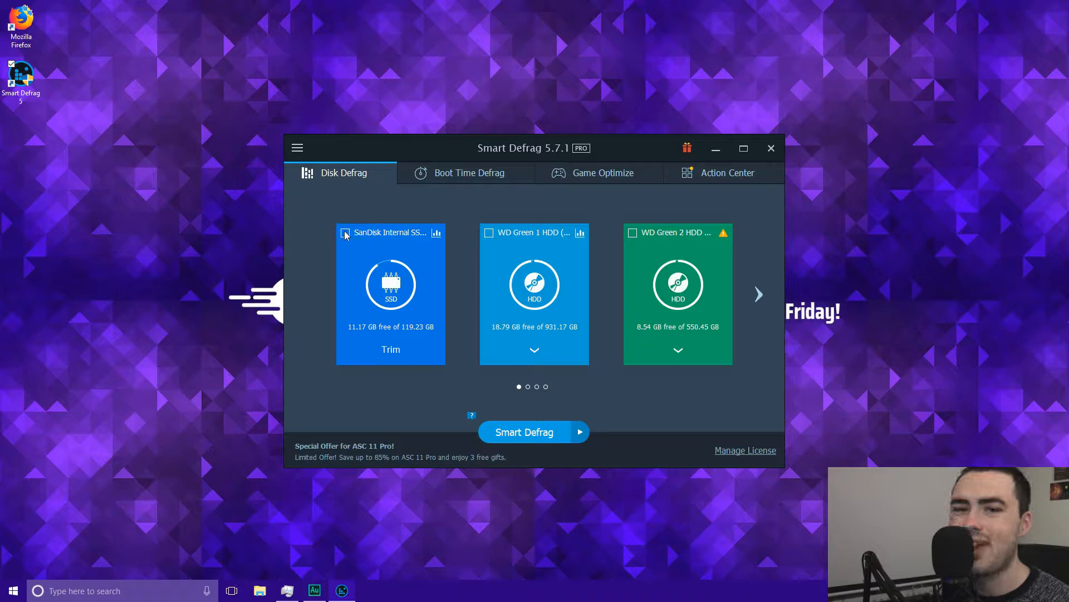
Tick Local Disk (F:), Windows Apps and the remaining drive cards, paging through the carousel.
click(489, 233)
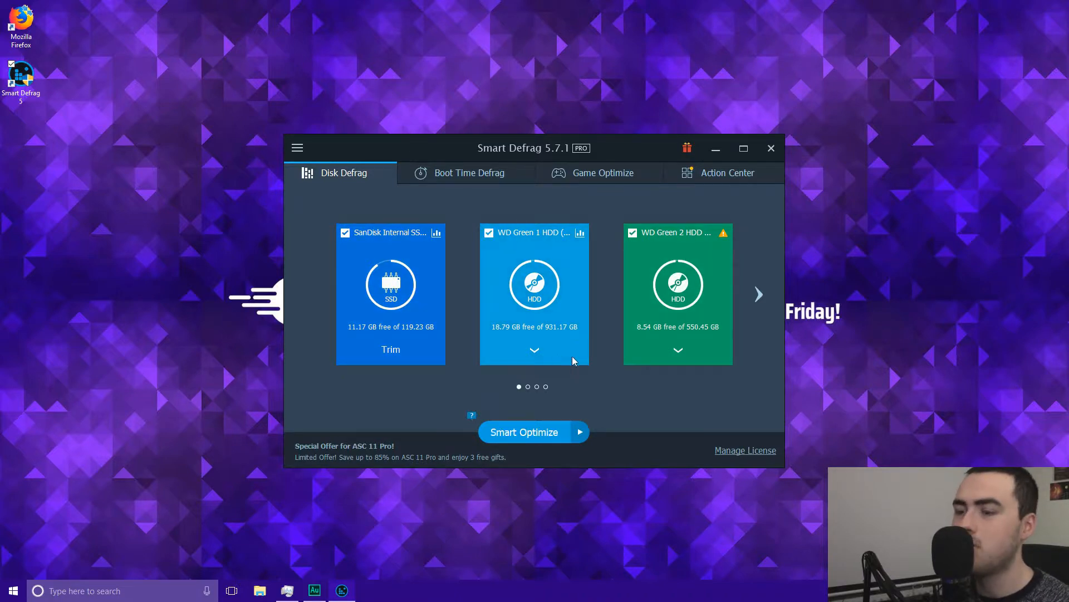
mouse_move(669, 391)
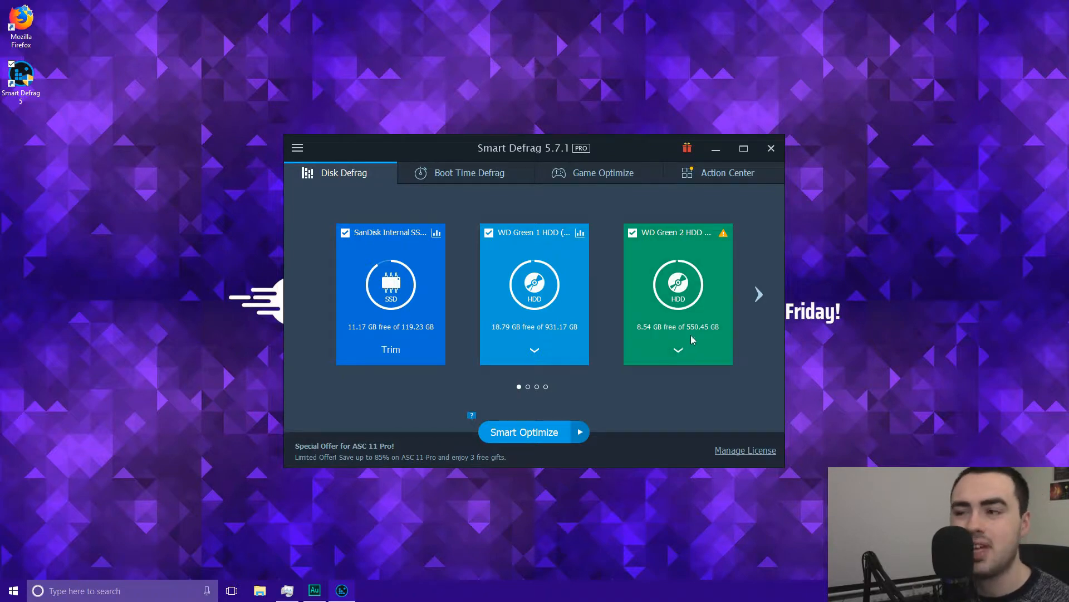
click(759, 294)
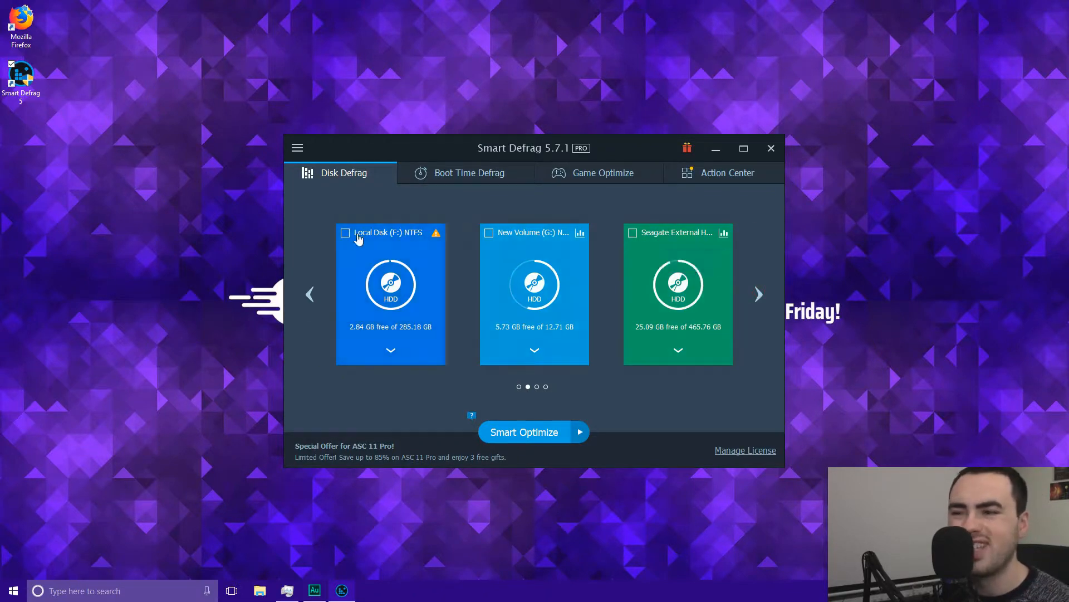
click(345, 232)
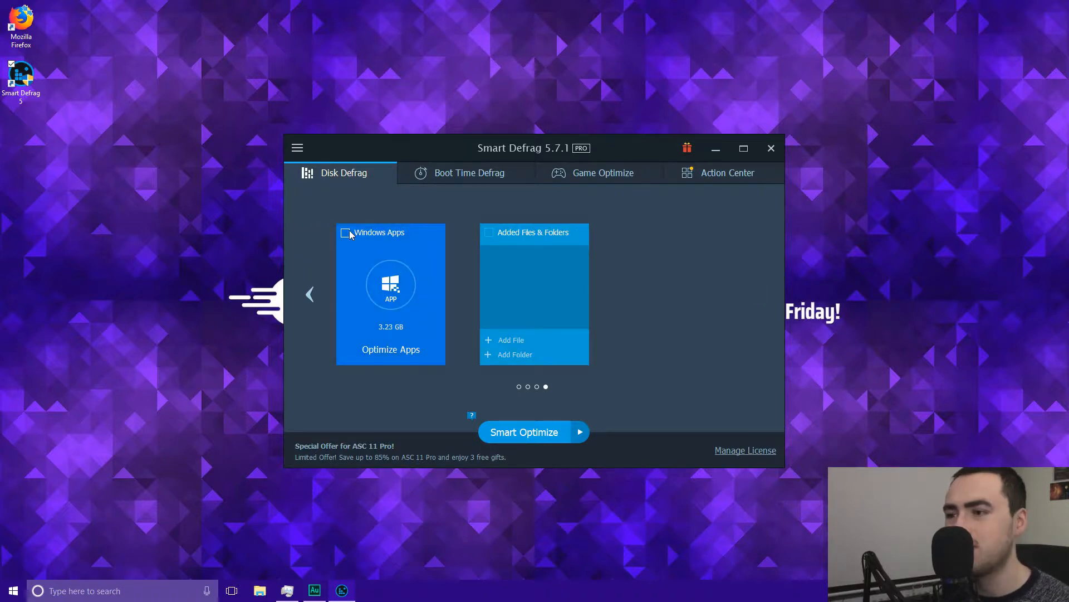
click(345, 233)
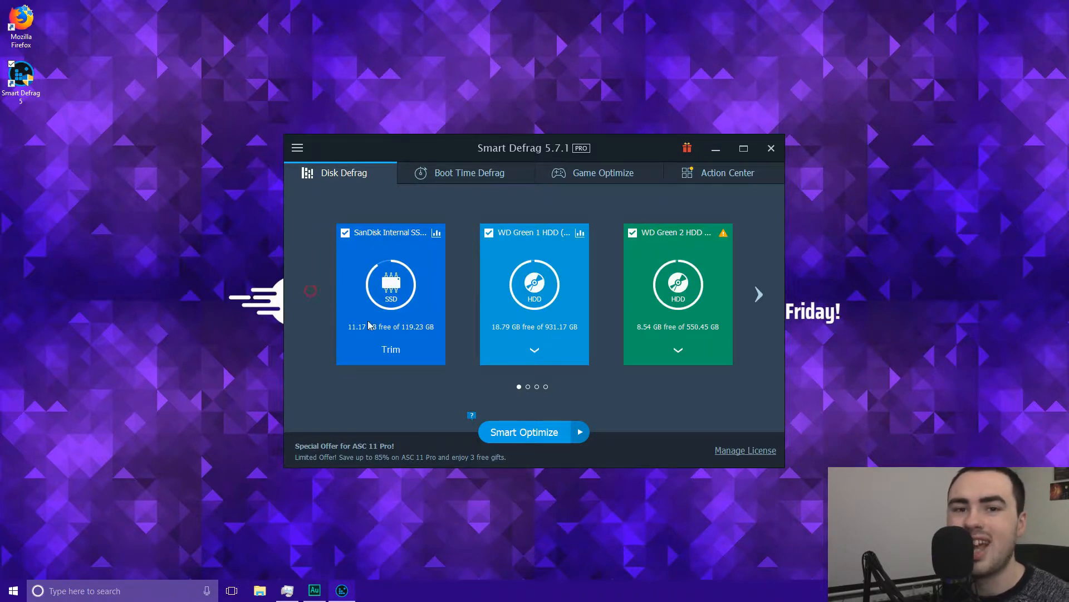
click(535, 350)
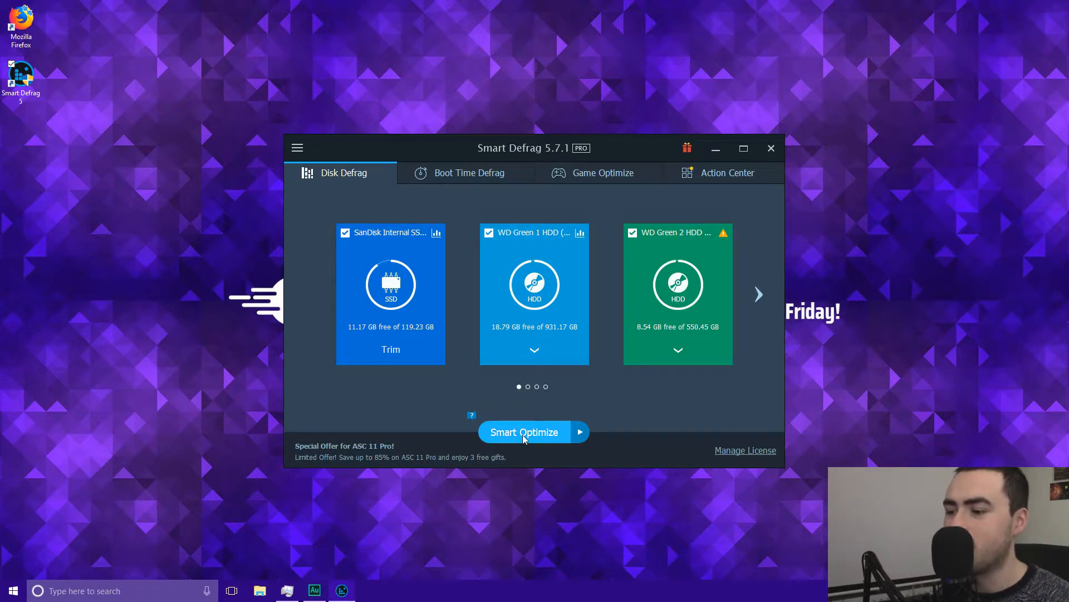
Start Smart Optimize on all ticked drives.
click(523, 432)
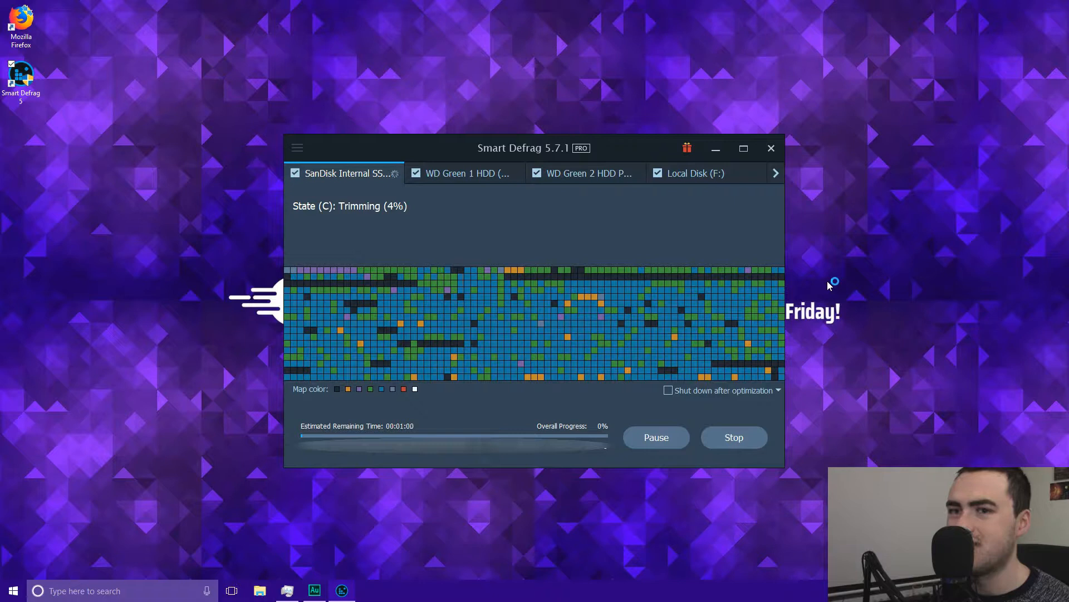
mouse_move(830, 340)
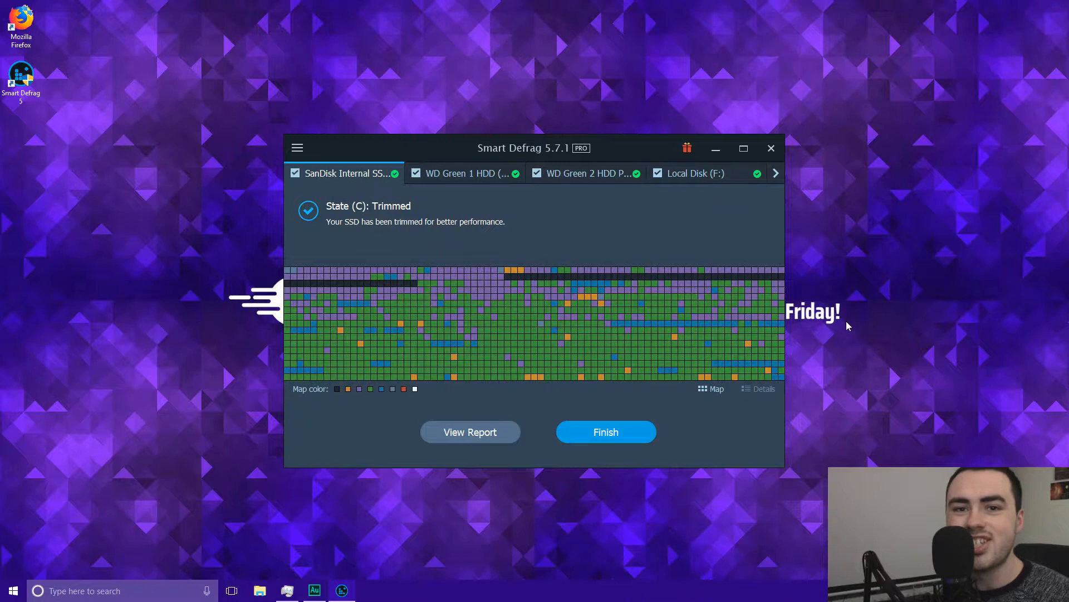
mouse_move(833, 258)
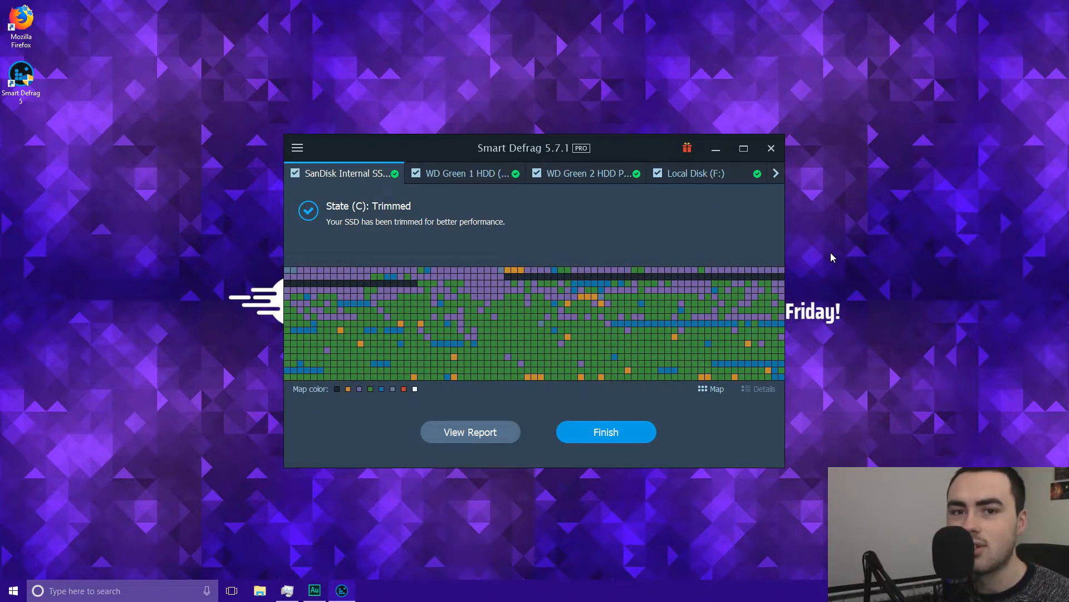
mouse_move(335, 155)
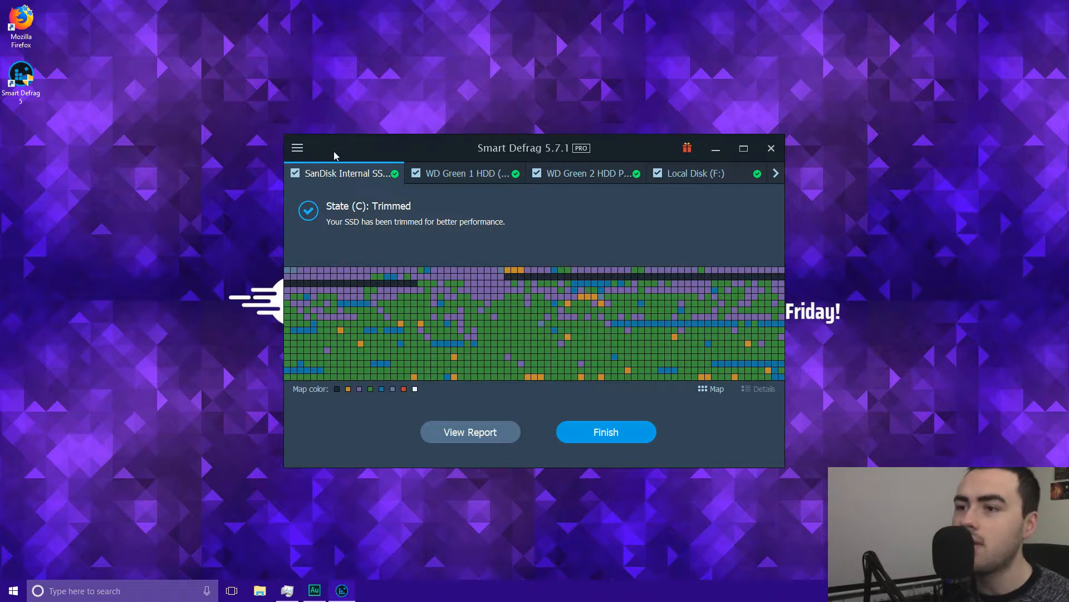
mouse_move(359, 216)
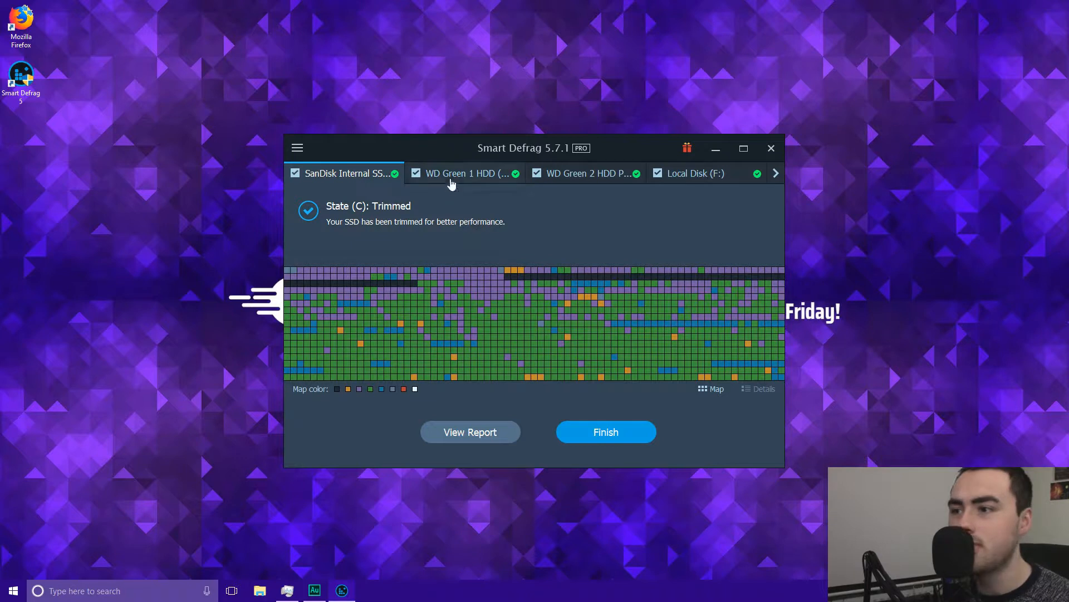
Review results for drives D, E, F, New Volume (G:) and the Seagate external drive.
click(462, 172)
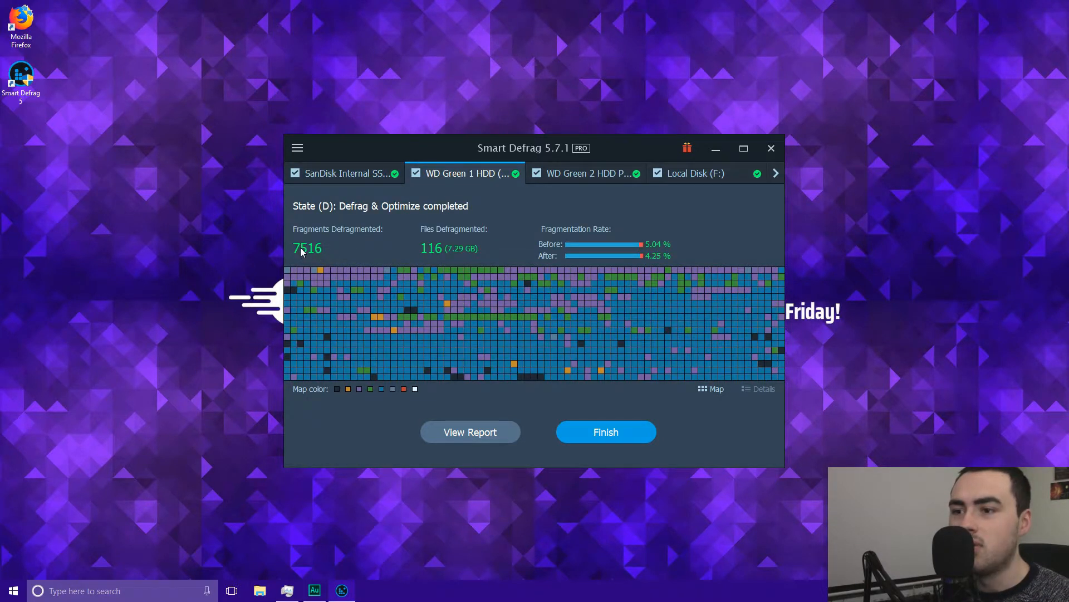
mouse_move(295, 256)
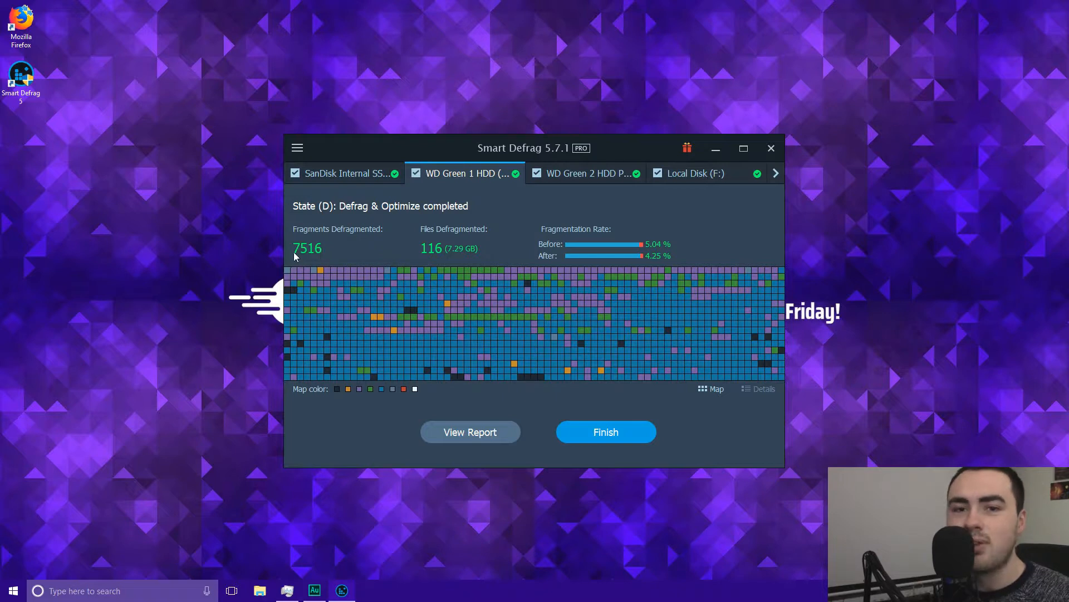
mouse_move(325, 237)
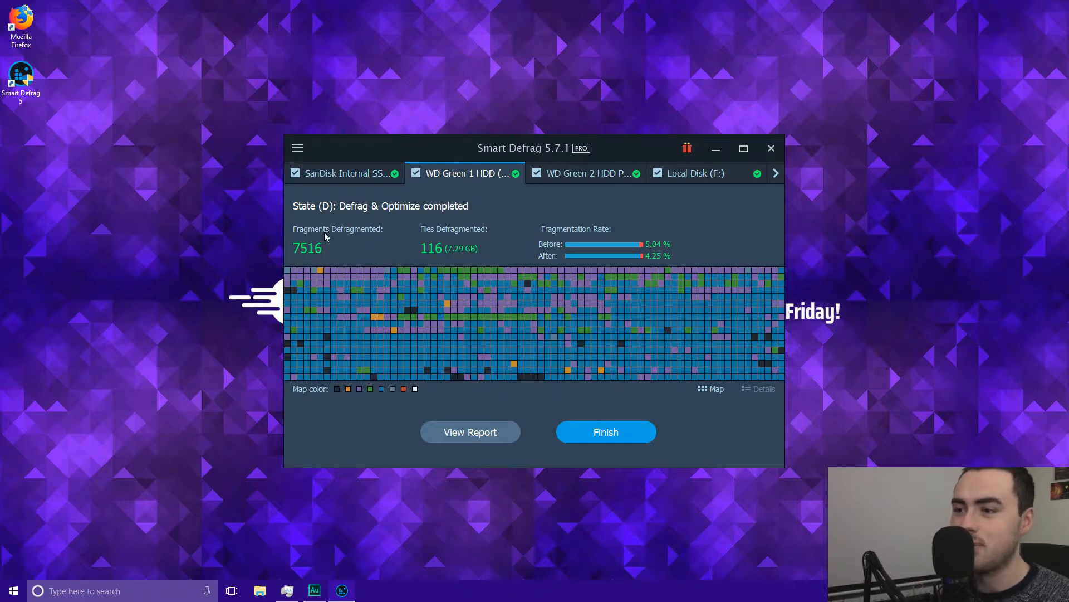
mouse_move(428, 256)
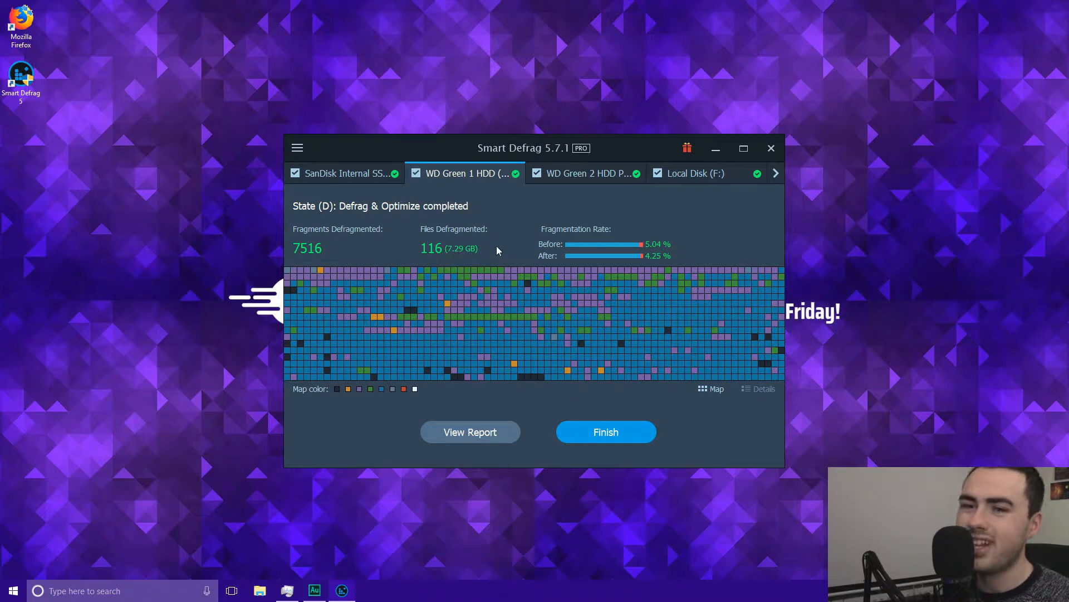
click(586, 173)
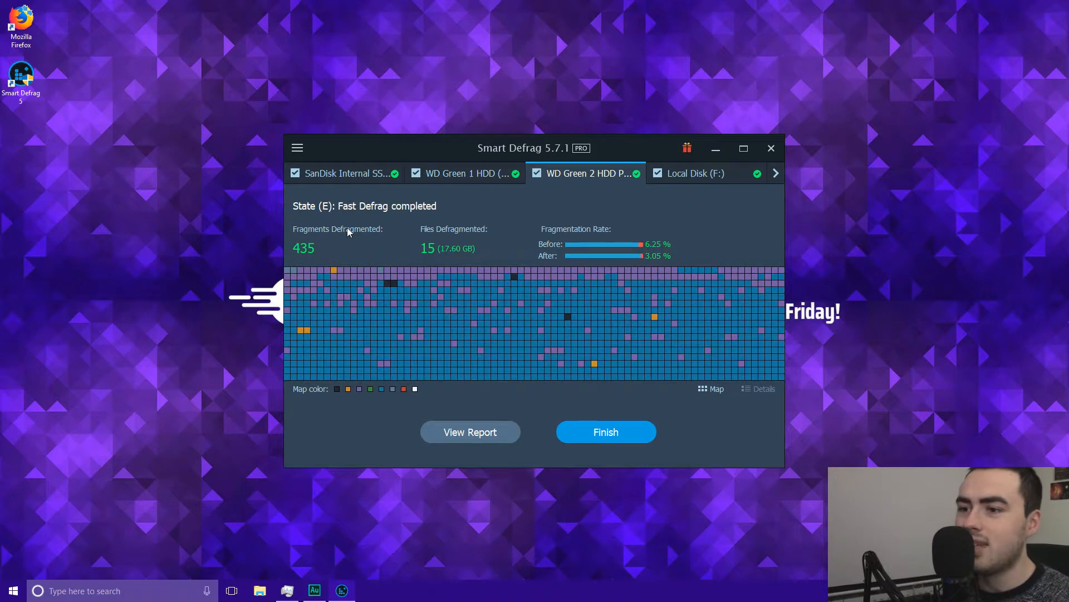
mouse_move(307, 261)
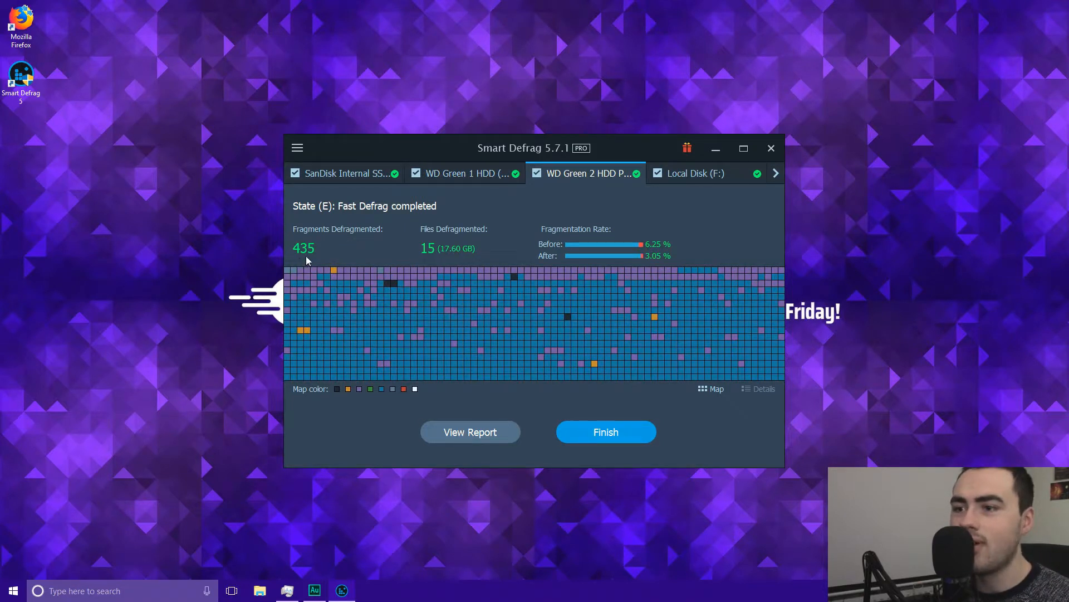
mouse_move(442, 235)
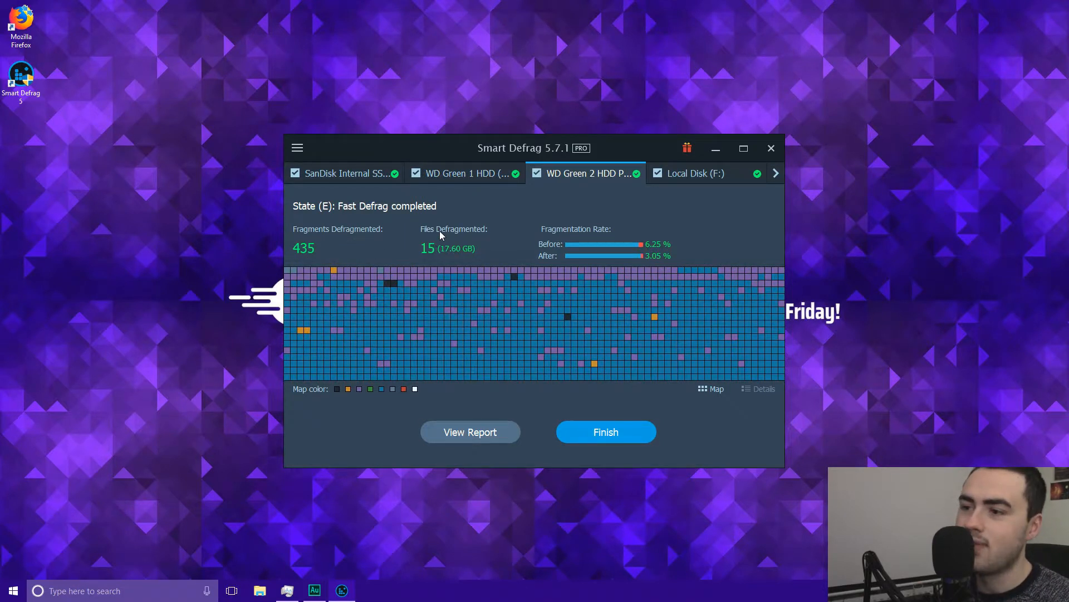
mouse_move(453, 258)
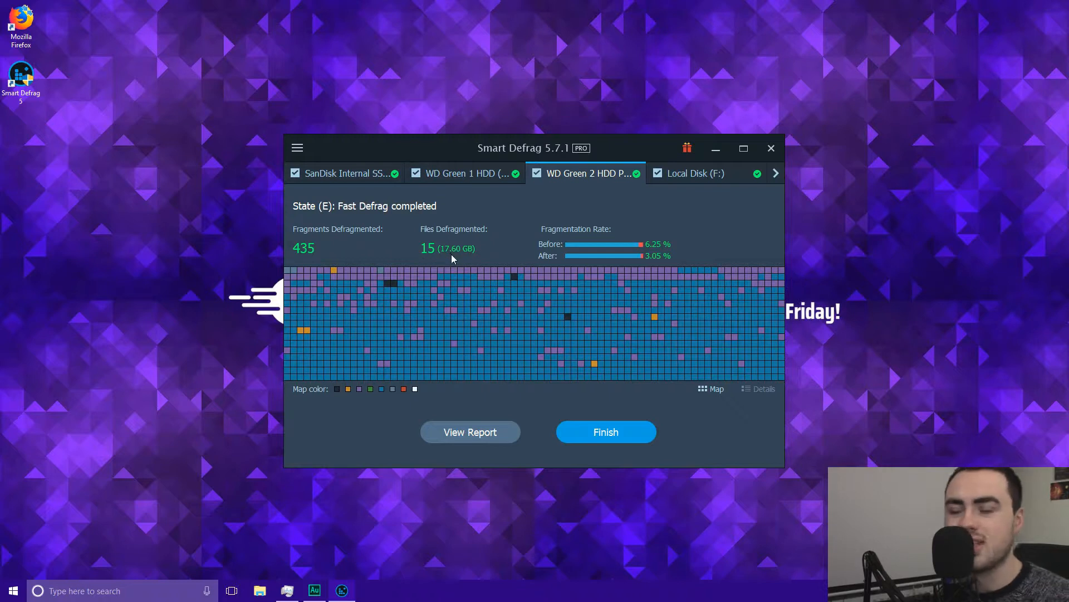
mouse_move(508, 210)
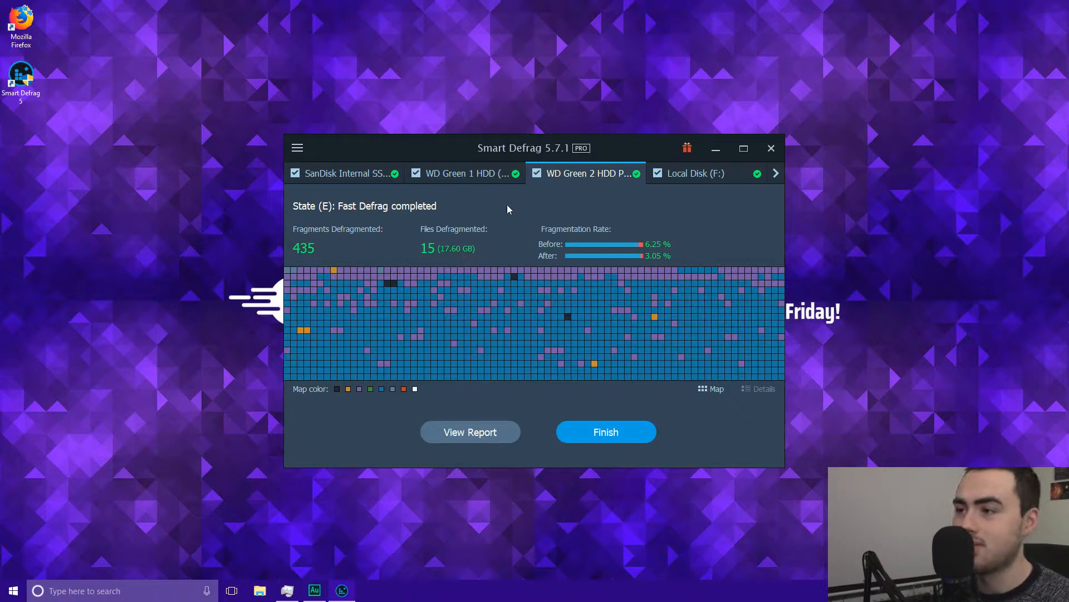
click(696, 173)
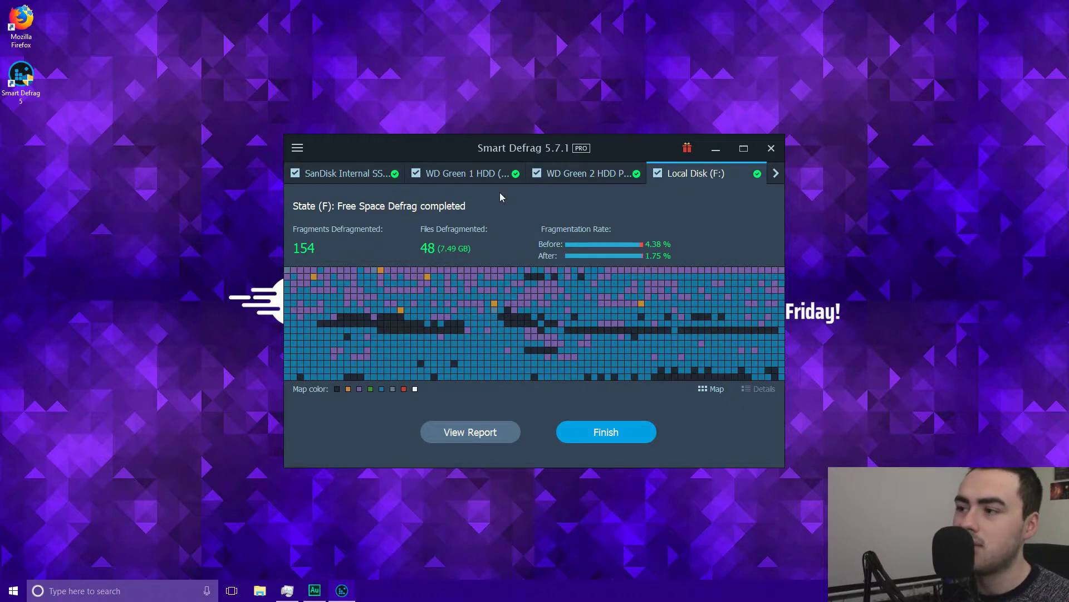
mouse_move(346, 259)
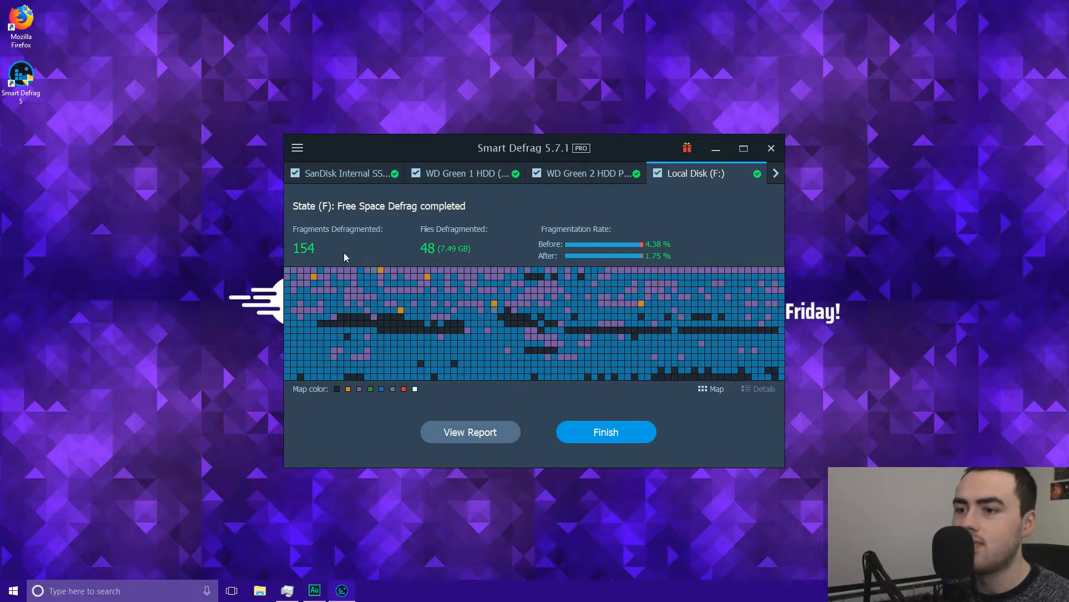
mouse_move(488, 240)
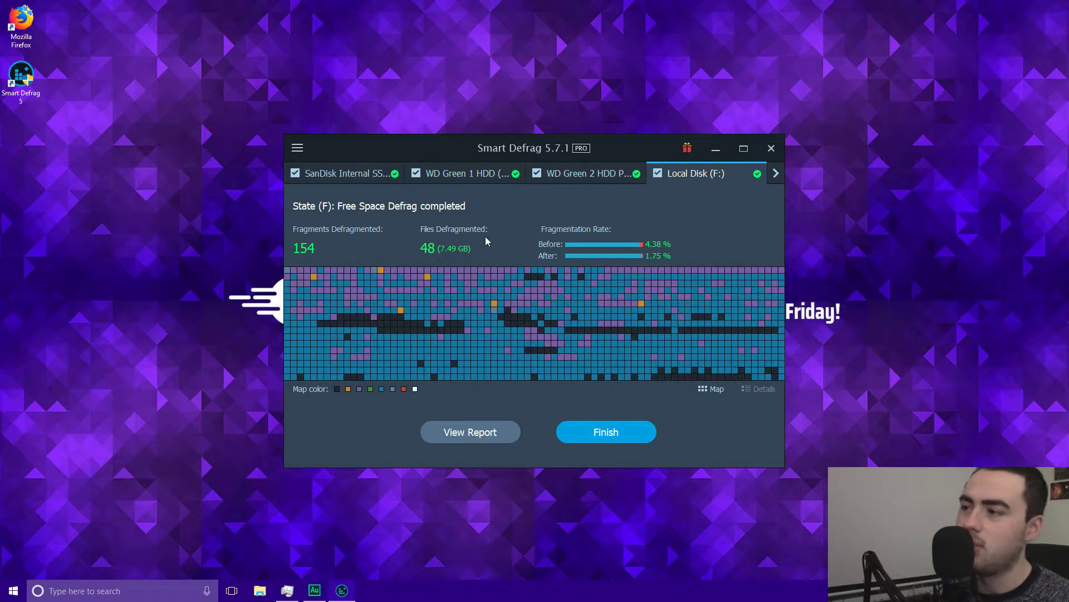
click(775, 173)
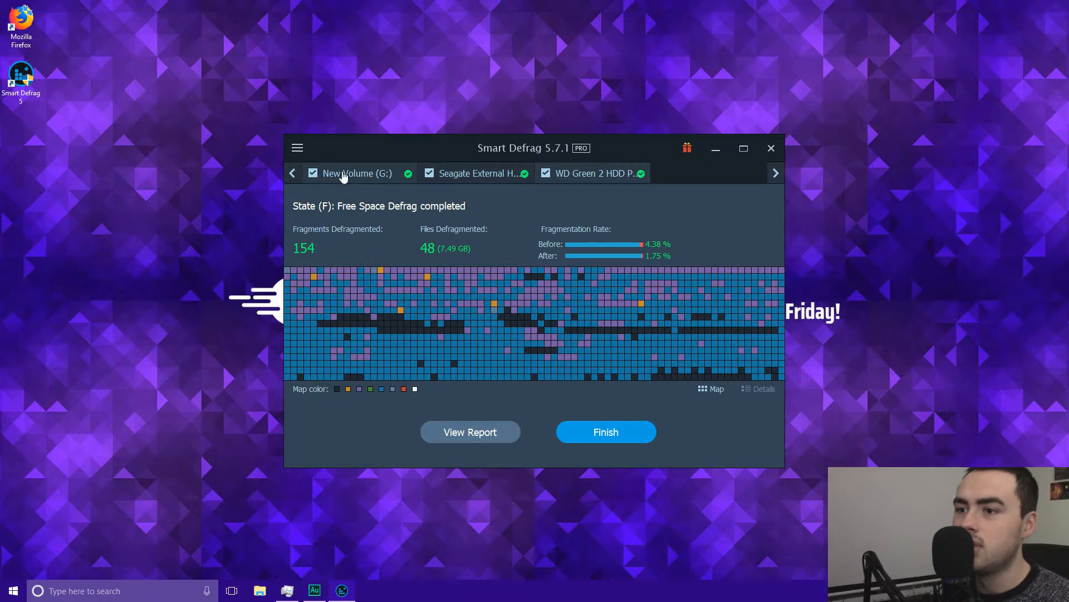
click(358, 173)
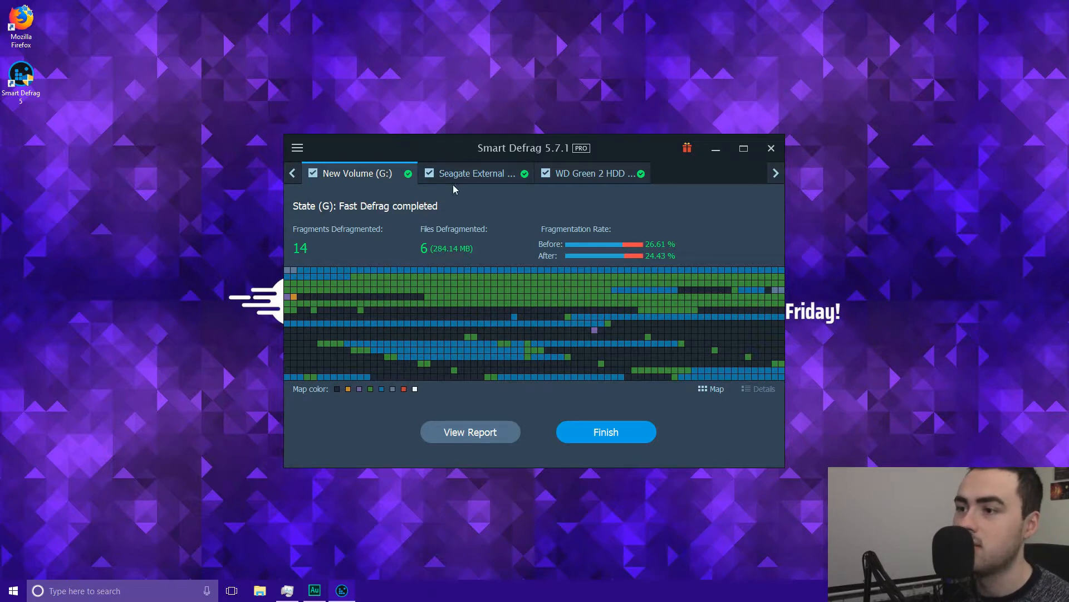
click(477, 173)
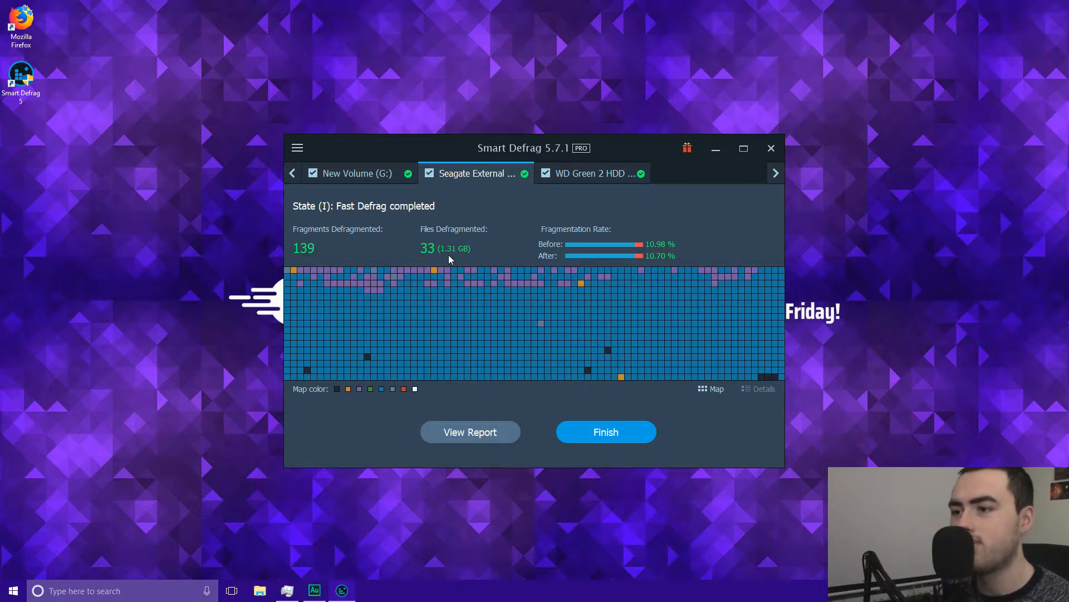
mouse_move(502, 231)
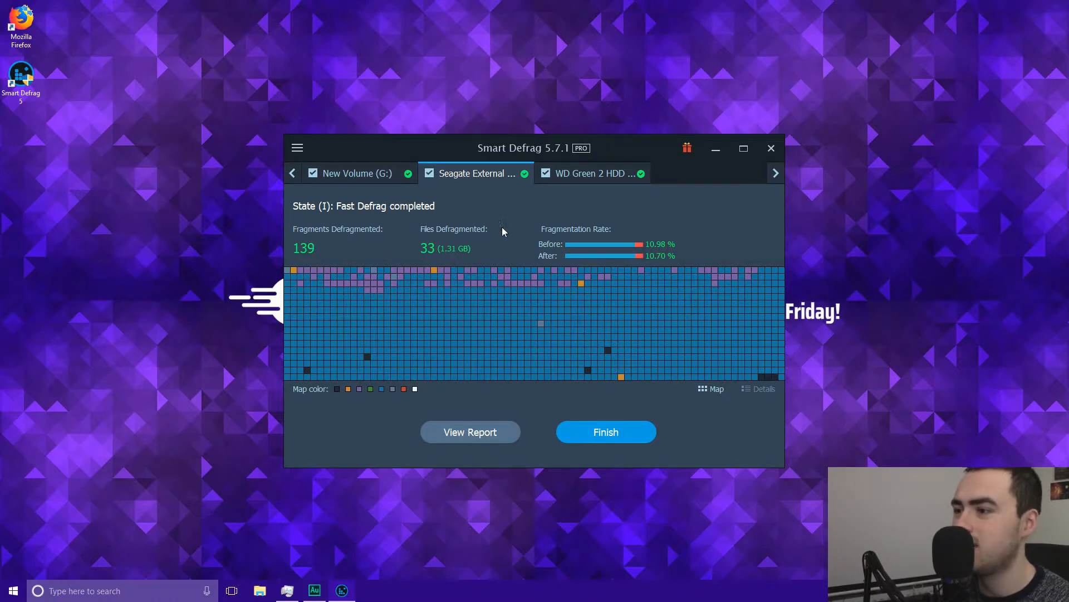
Review drive J, both WD Green drives and the SanDisk trim result, then finish.
click(593, 173)
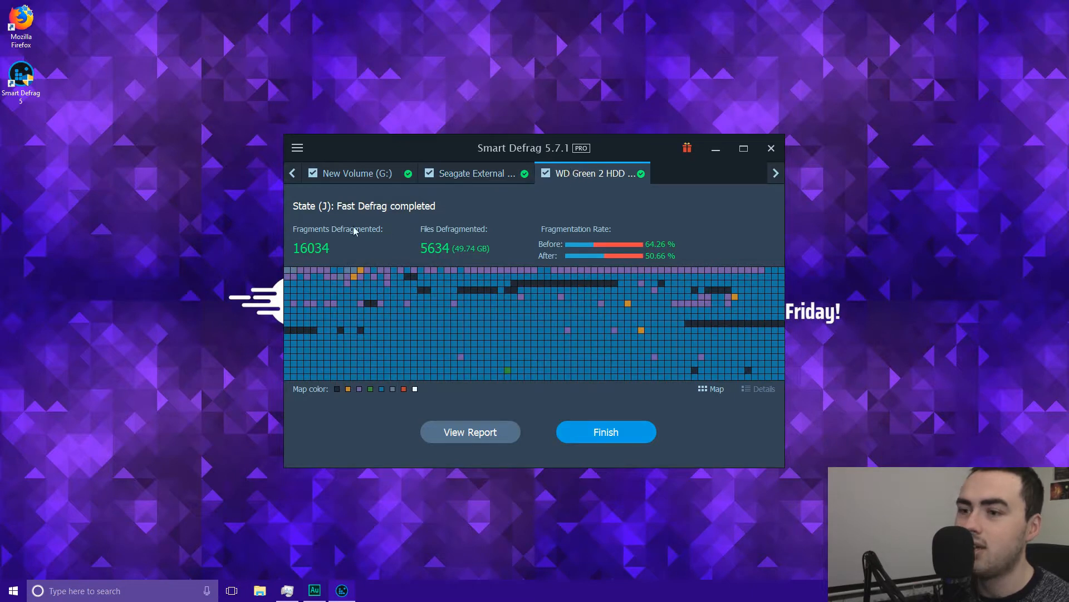
mouse_move(333, 262)
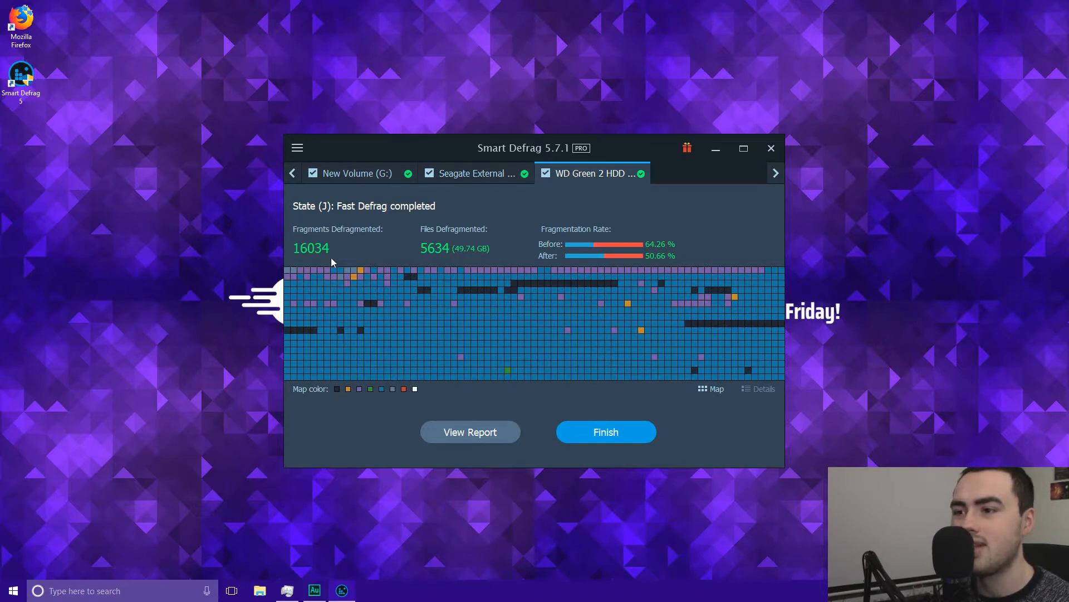
mouse_move(315, 257)
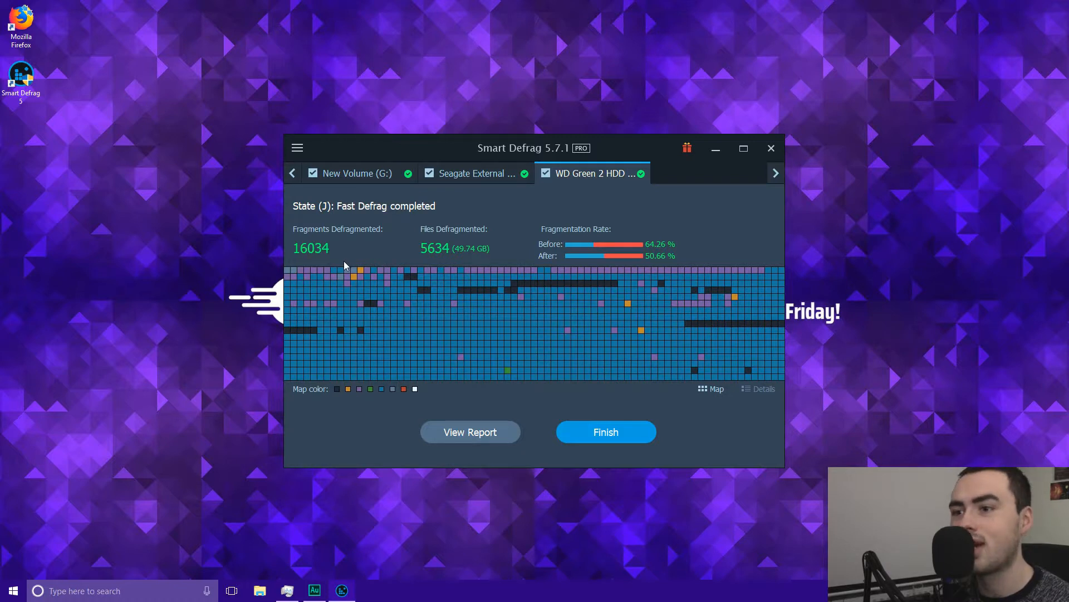
mouse_move(460, 256)
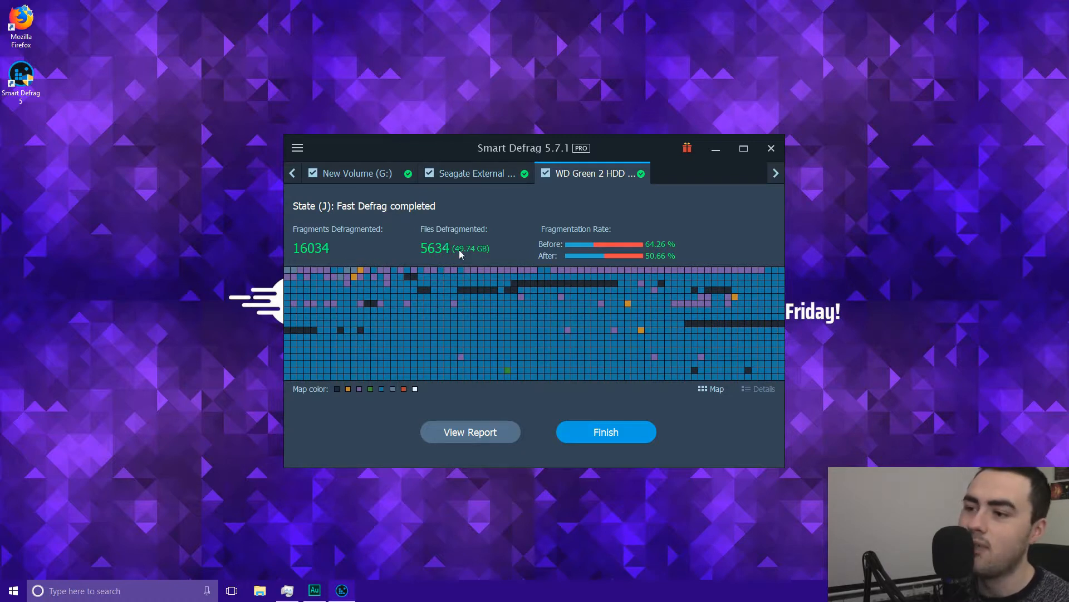
mouse_move(443, 239)
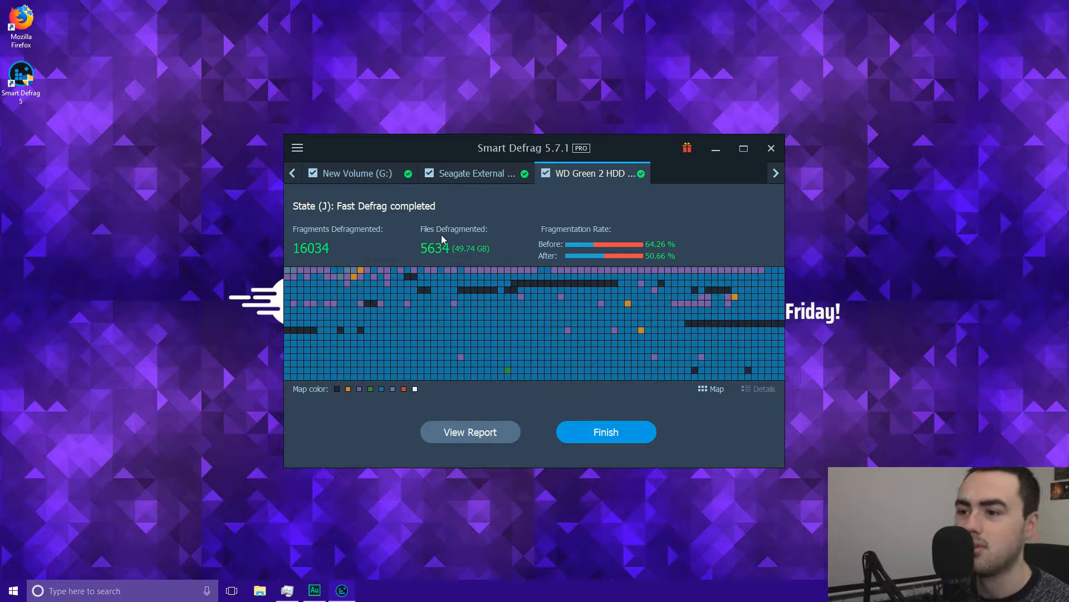
mouse_move(425, 258)
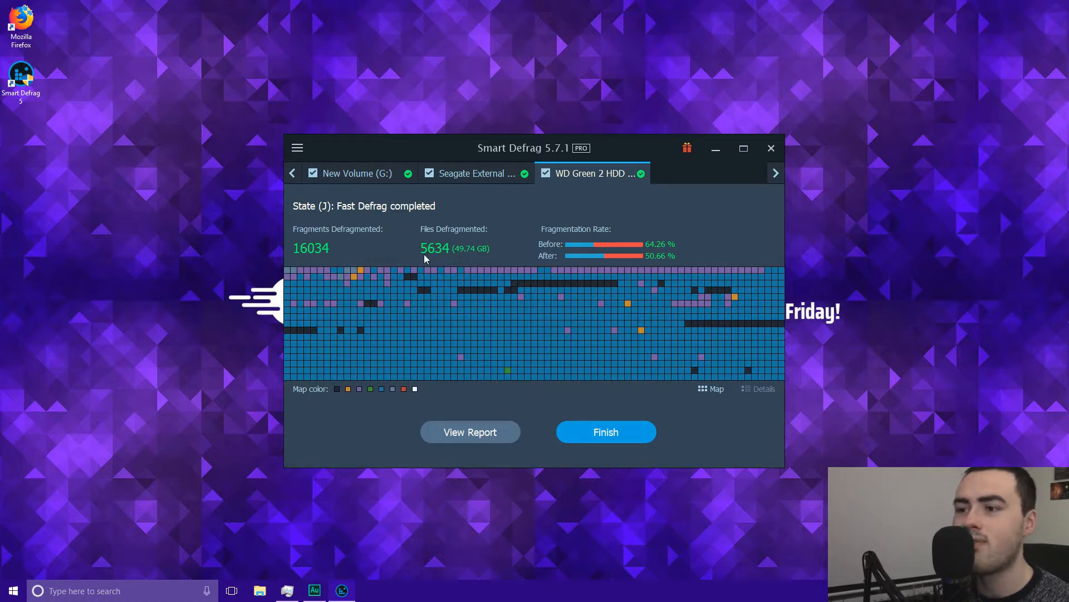
mouse_move(435, 259)
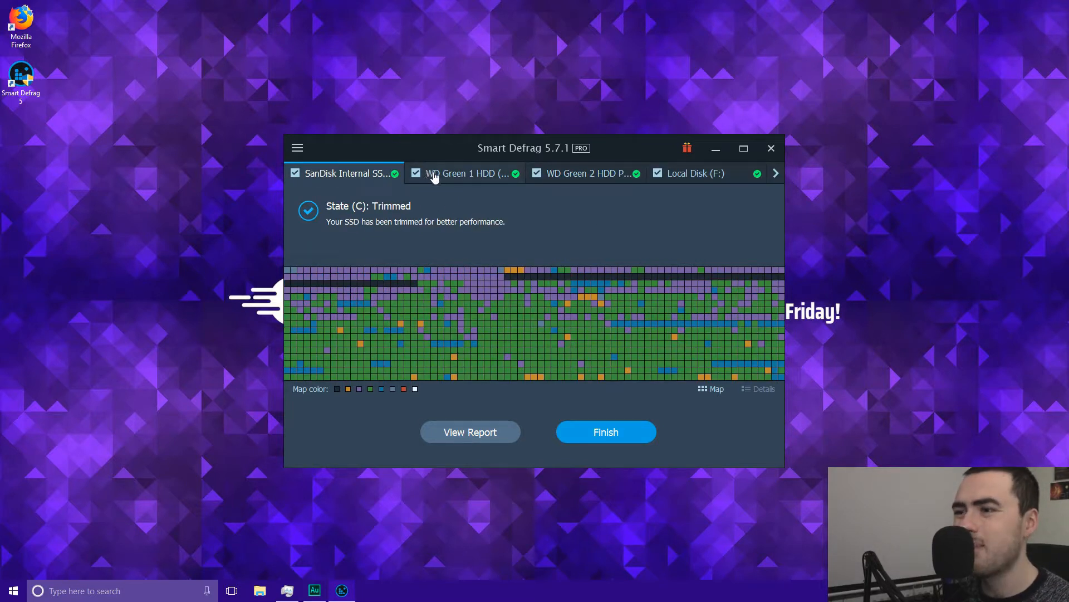
mouse_move(521, 206)
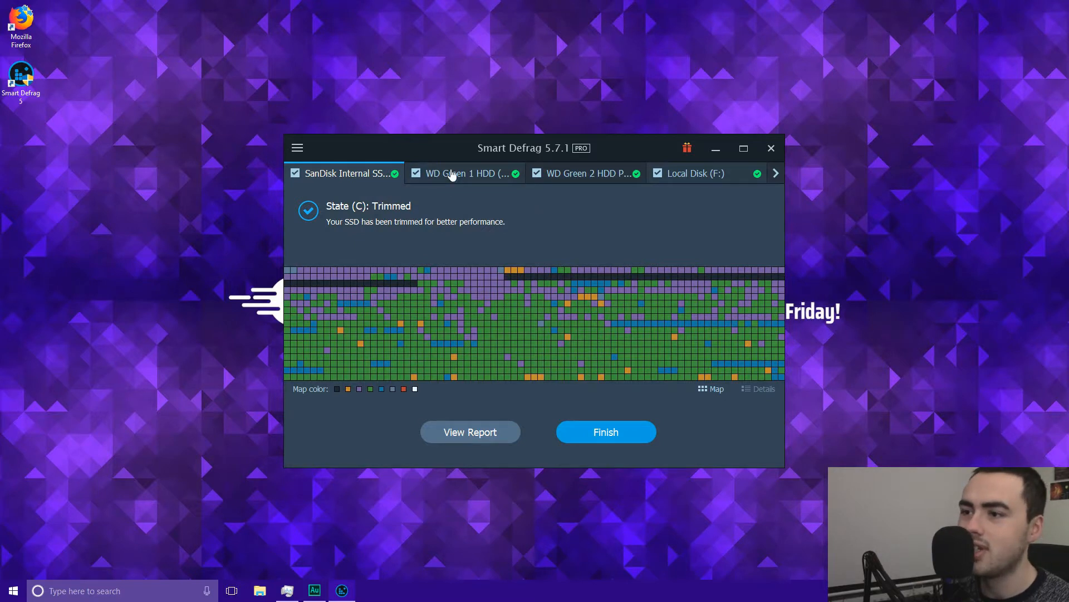
click(585, 173)
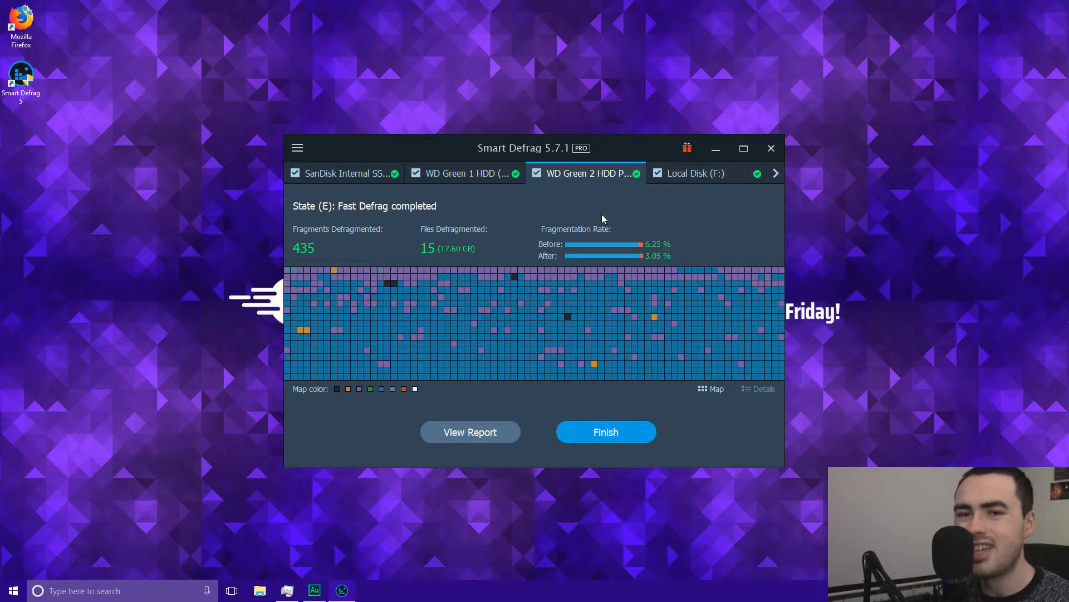
mouse_move(601, 205)
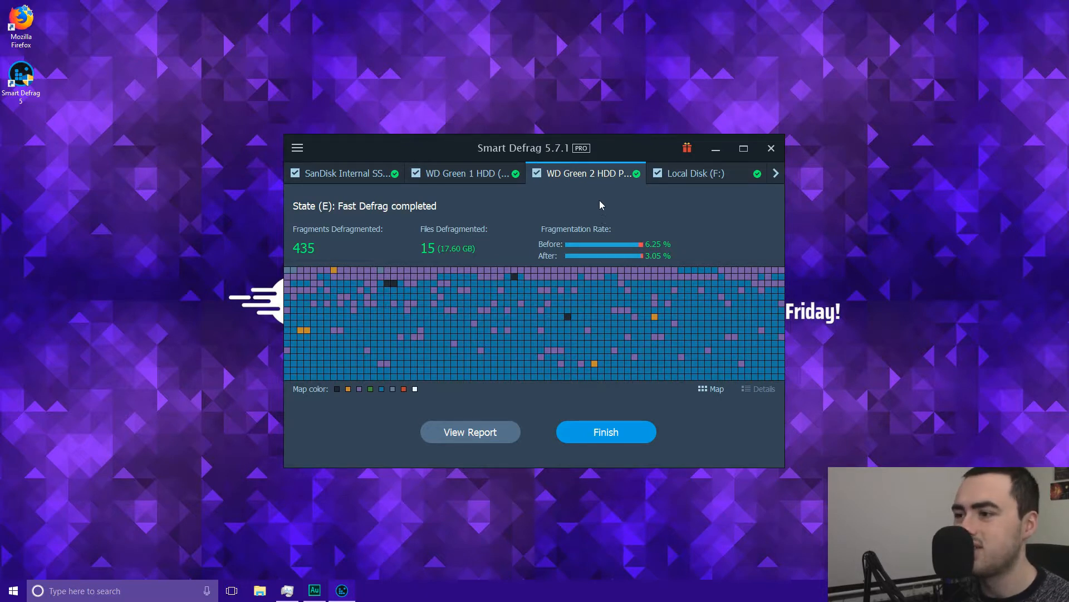
mouse_move(596, 196)
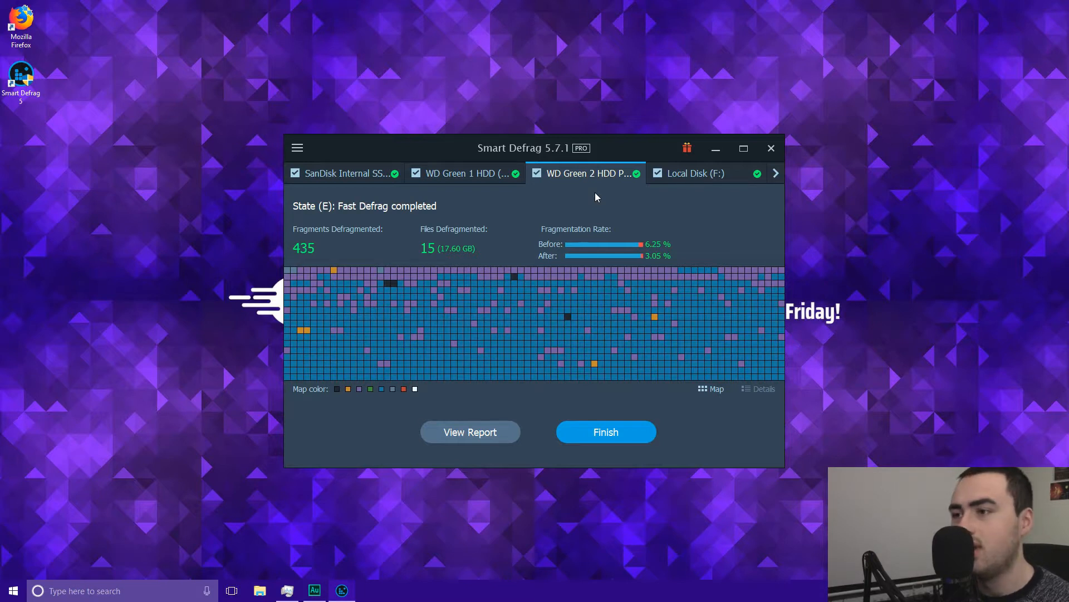
mouse_move(697, 174)
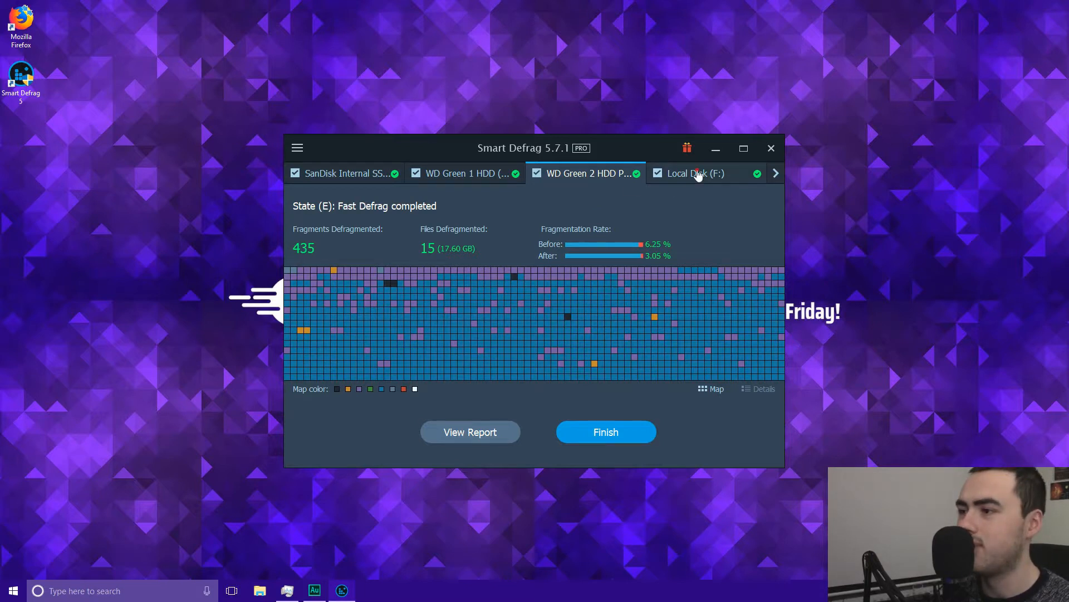
click(698, 172)
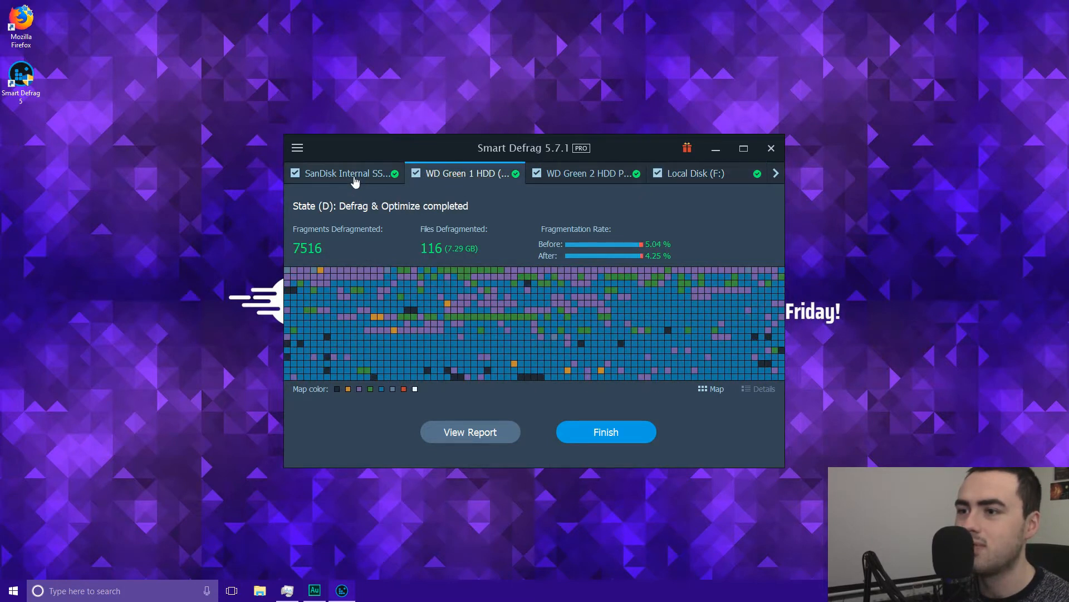
click(346, 173)
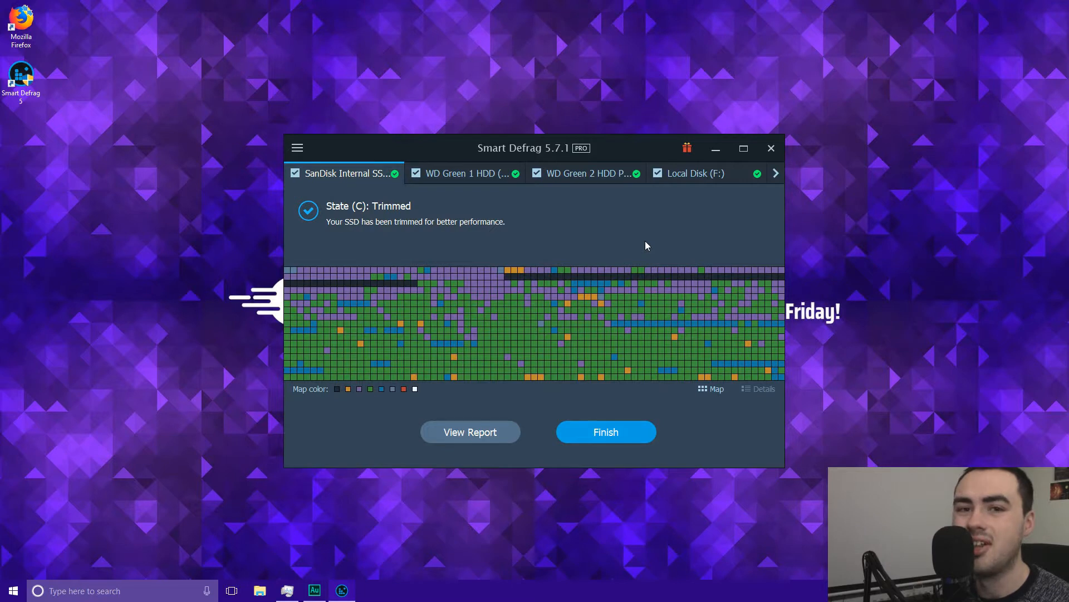
click(606, 432)
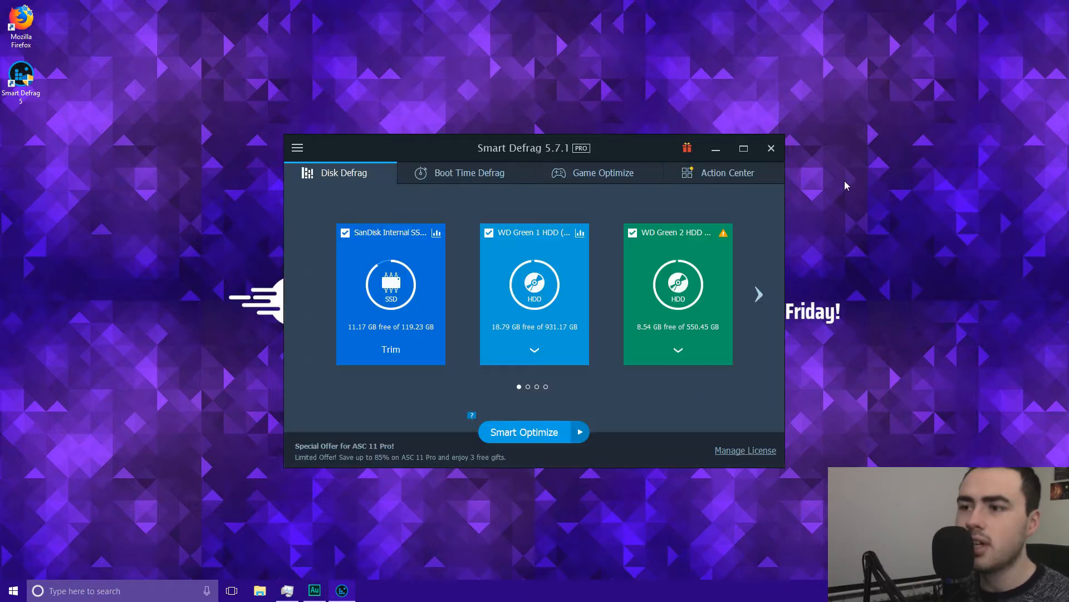
mouse_move(549, 194)
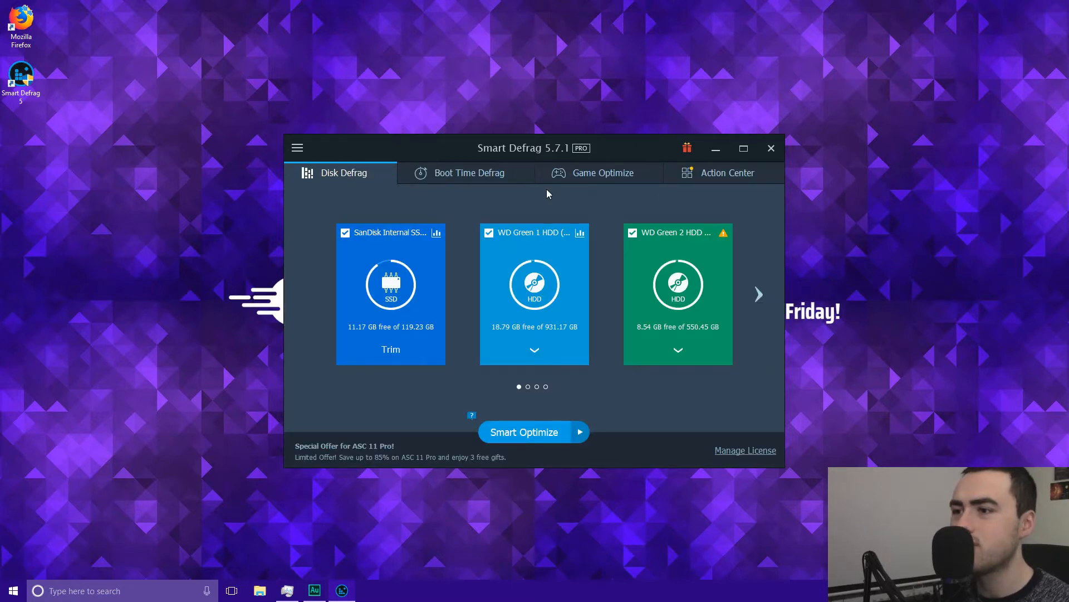
Switch Boot Time Defrag to ON in its tab.
click(469, 173)
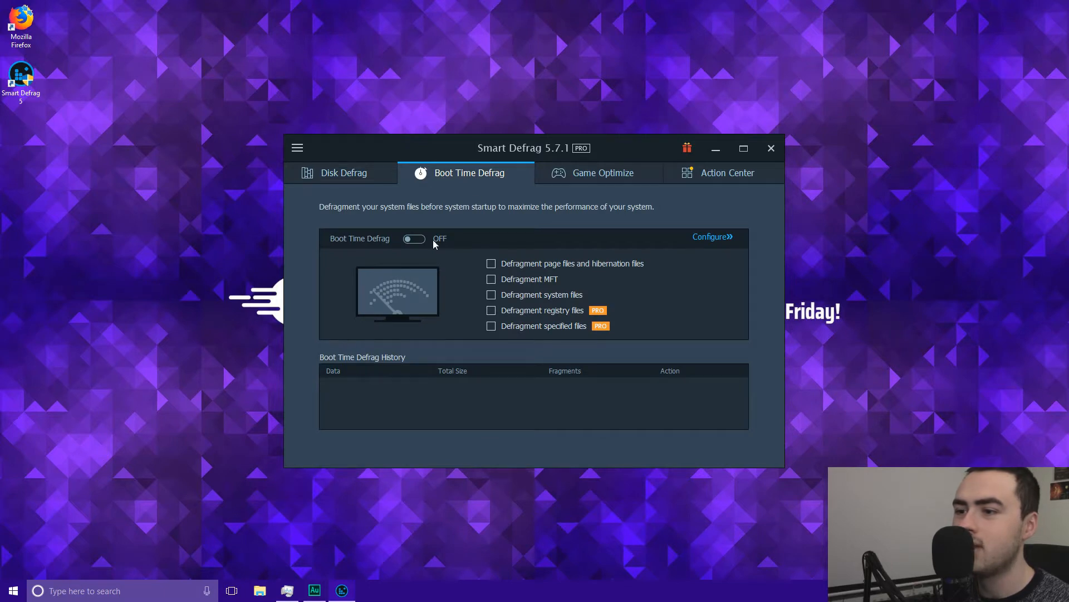
mouse_move(393, 215)
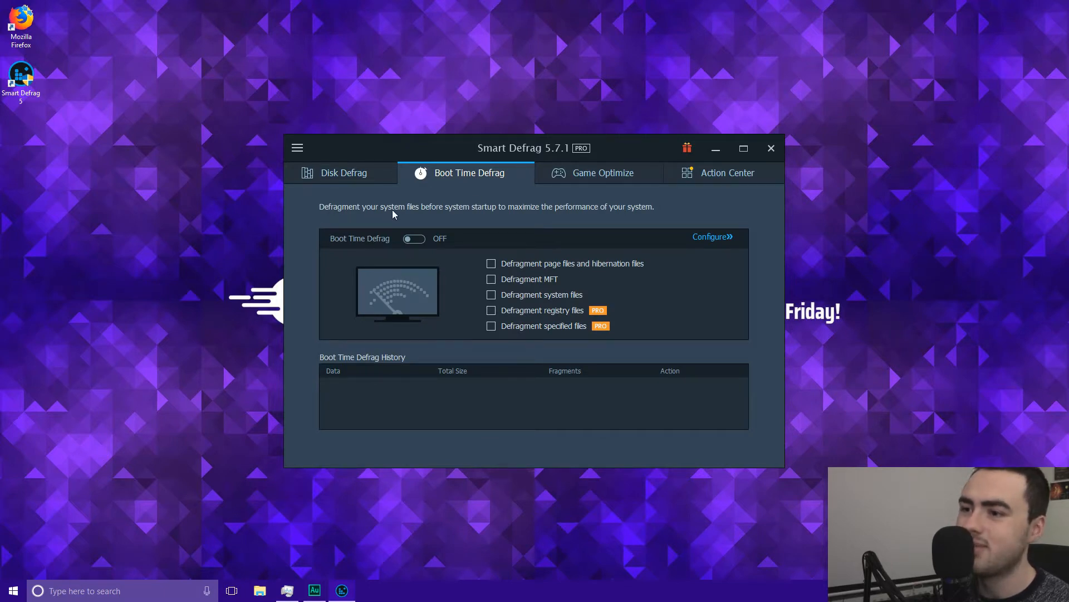
mouse_move(492, 215)
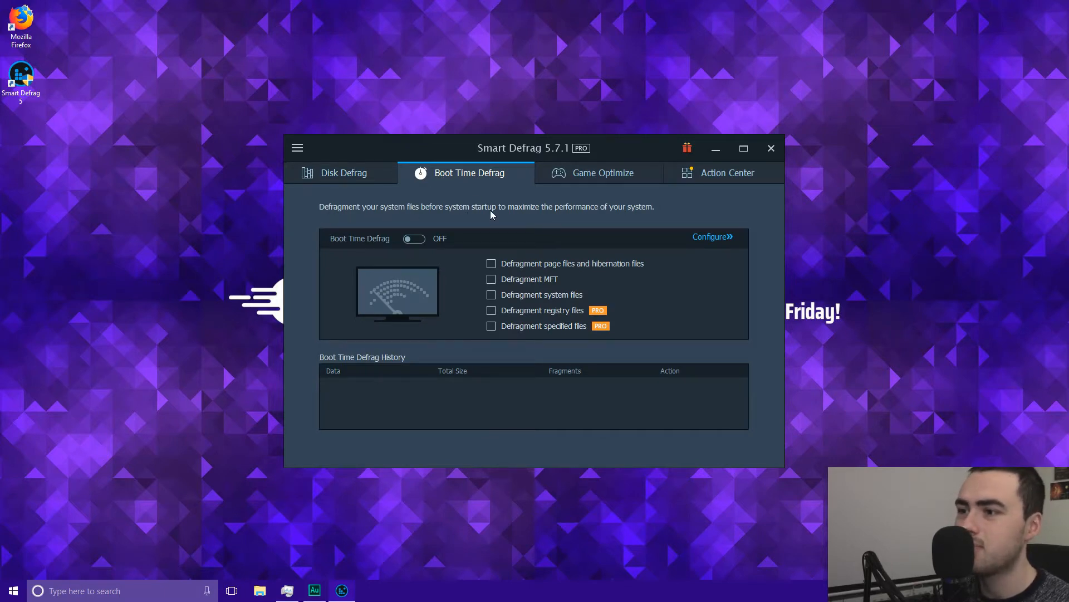
mouse_move(631, 219)
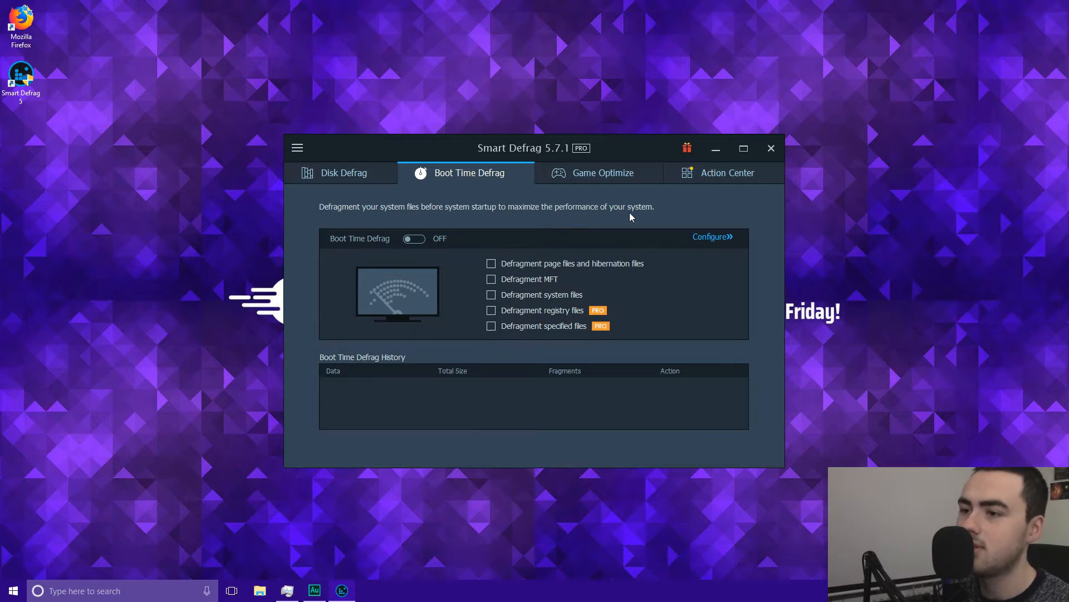
click(414, 238)
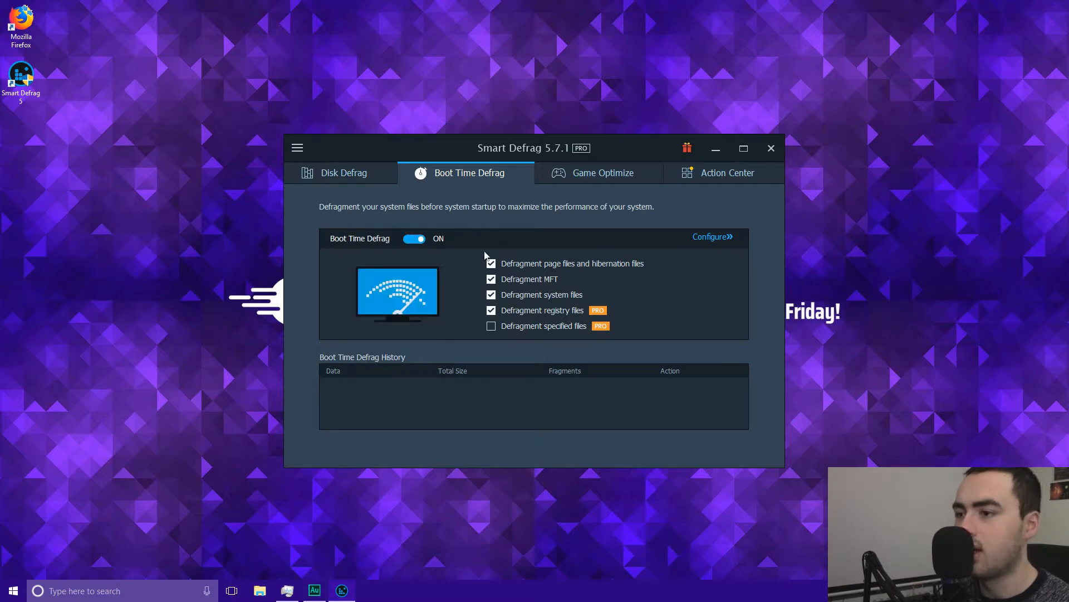
mouse_move(579, 275)
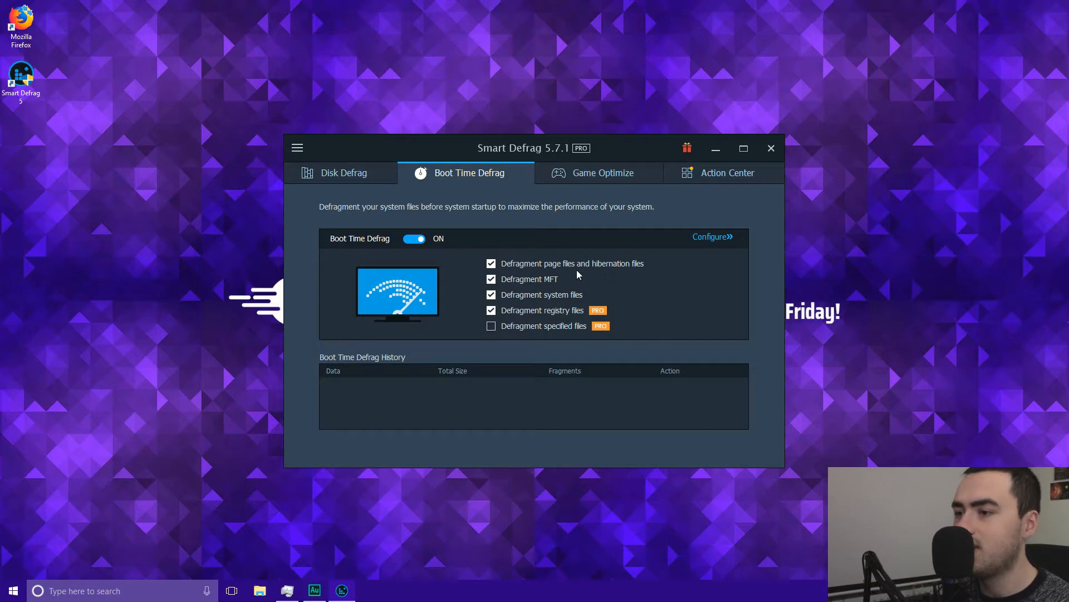
mouse_move(521, 285)
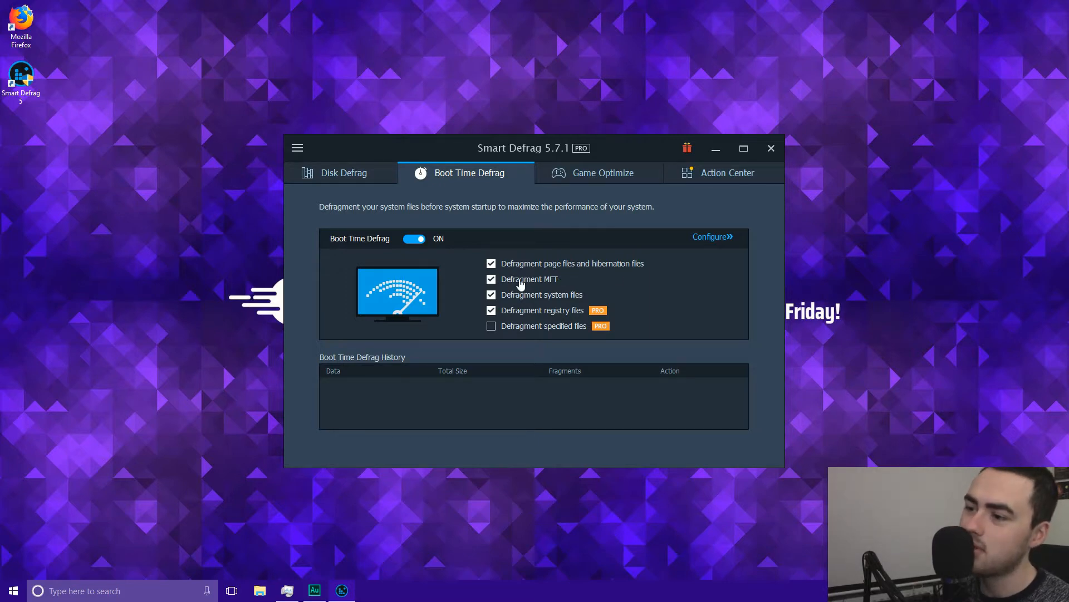
mouse_move(534, 300)
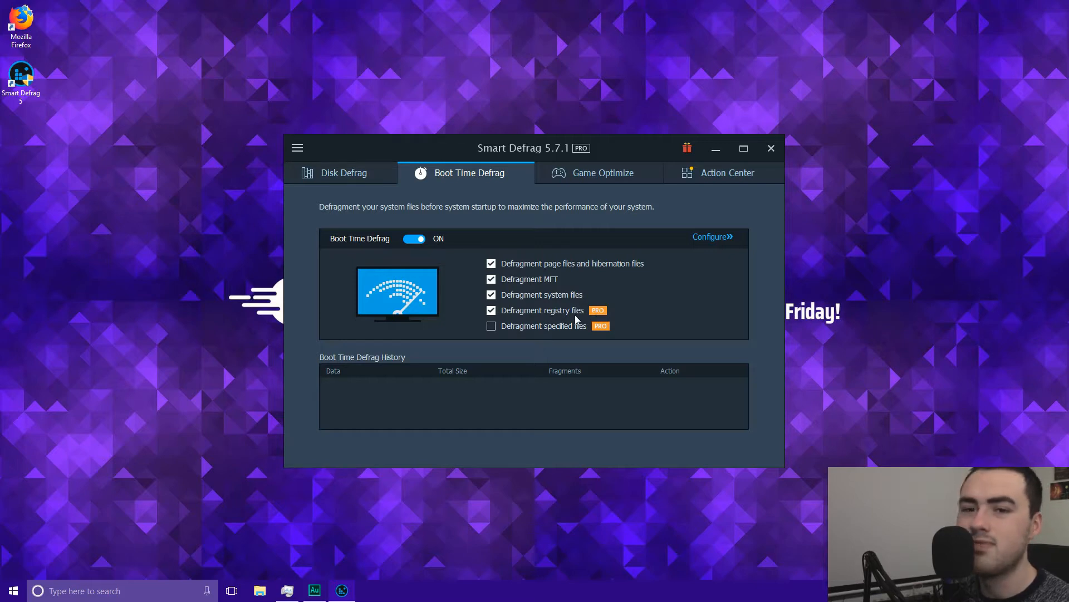
mouse_move(512, 334)
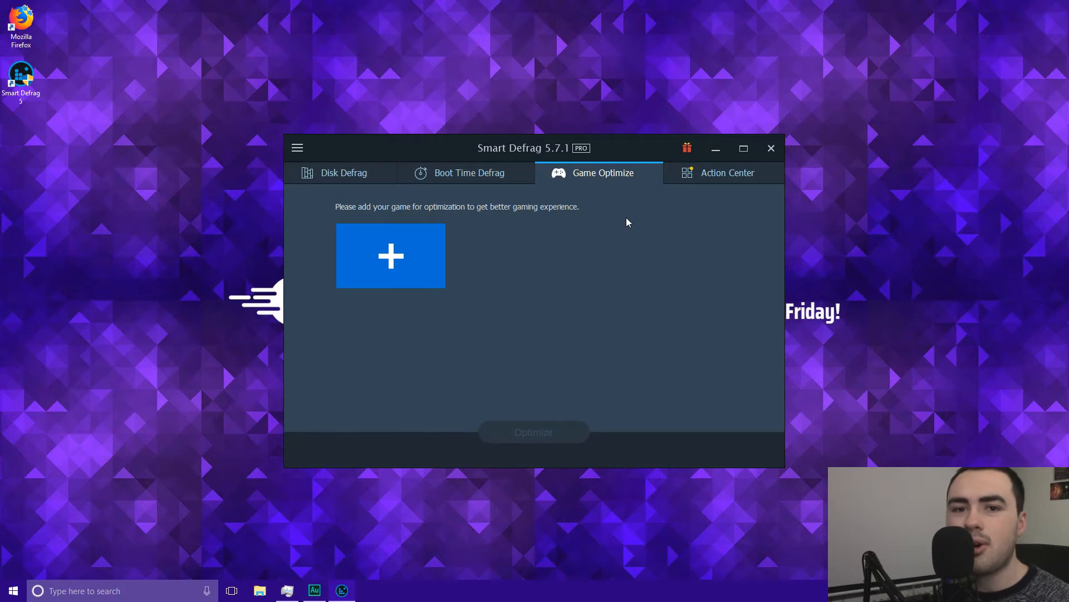
mouse_move(655, 247)
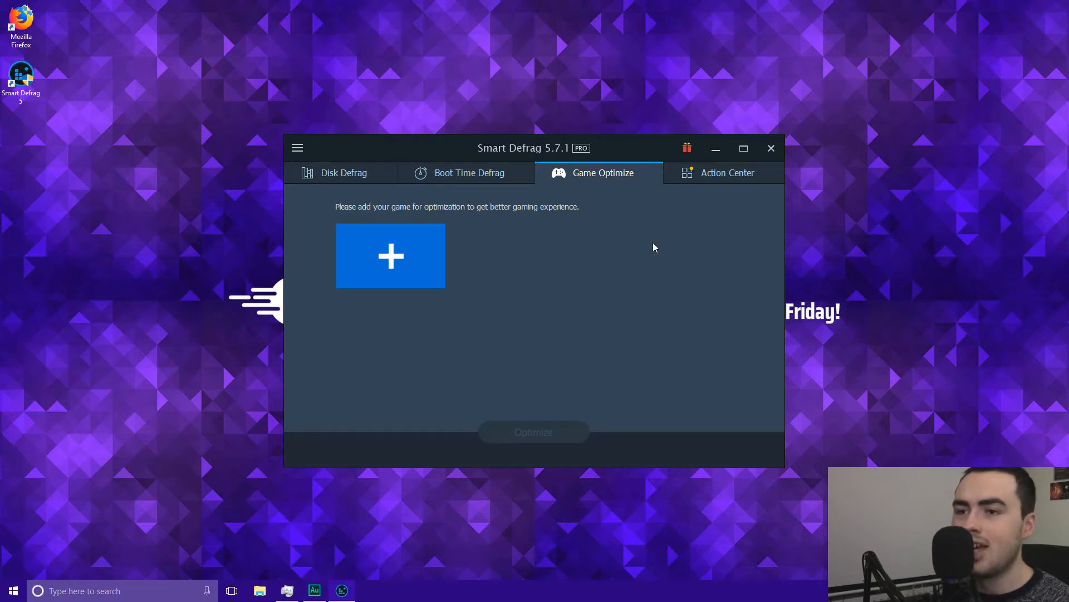
mouse_move(644, 243)
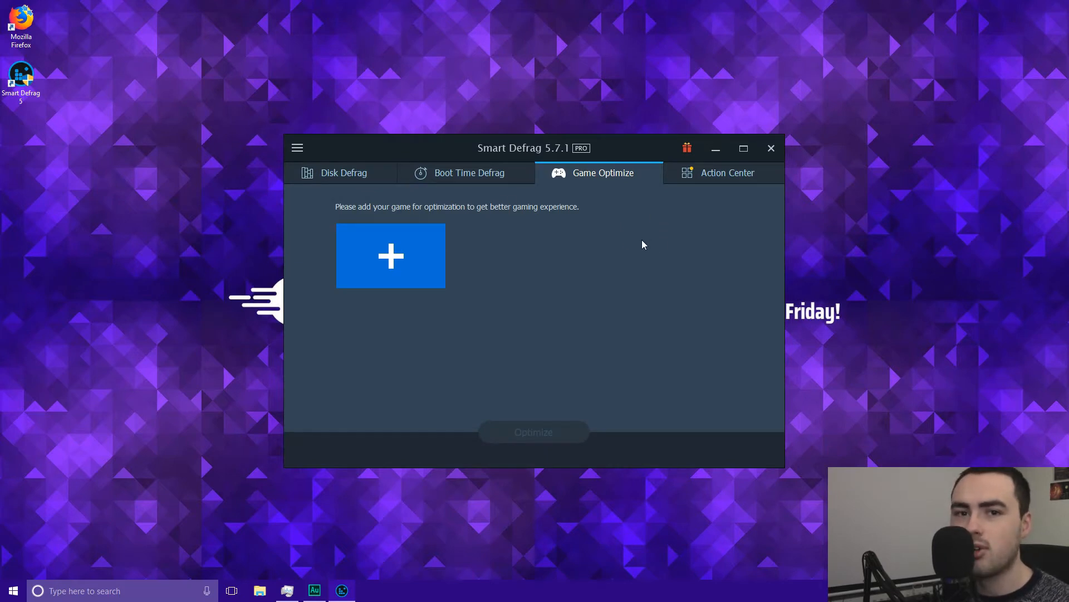
mouse_move(629, 282)
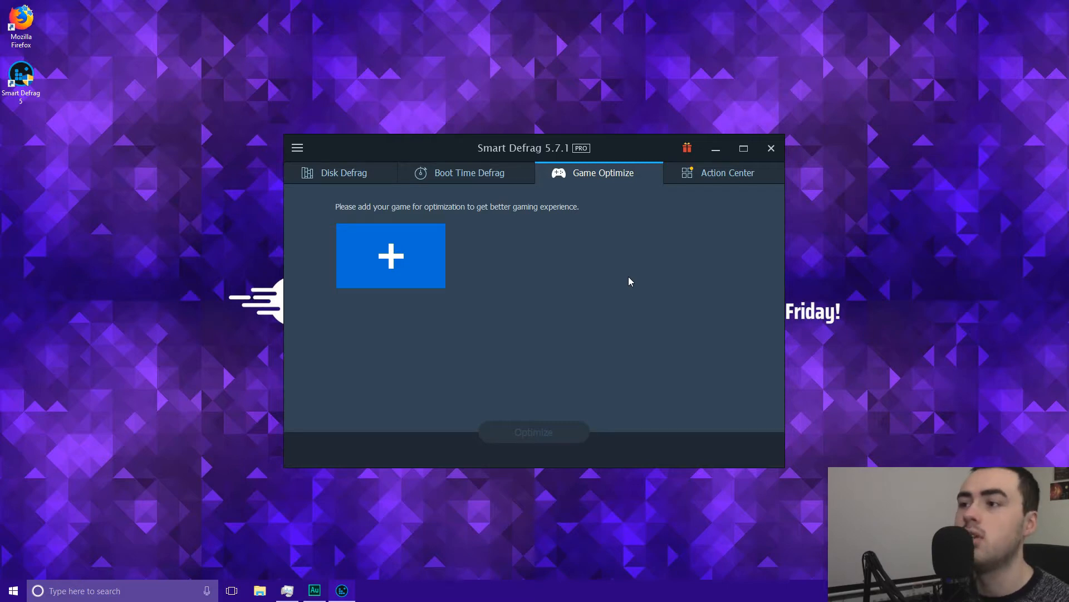
mouse_move(648, 274)
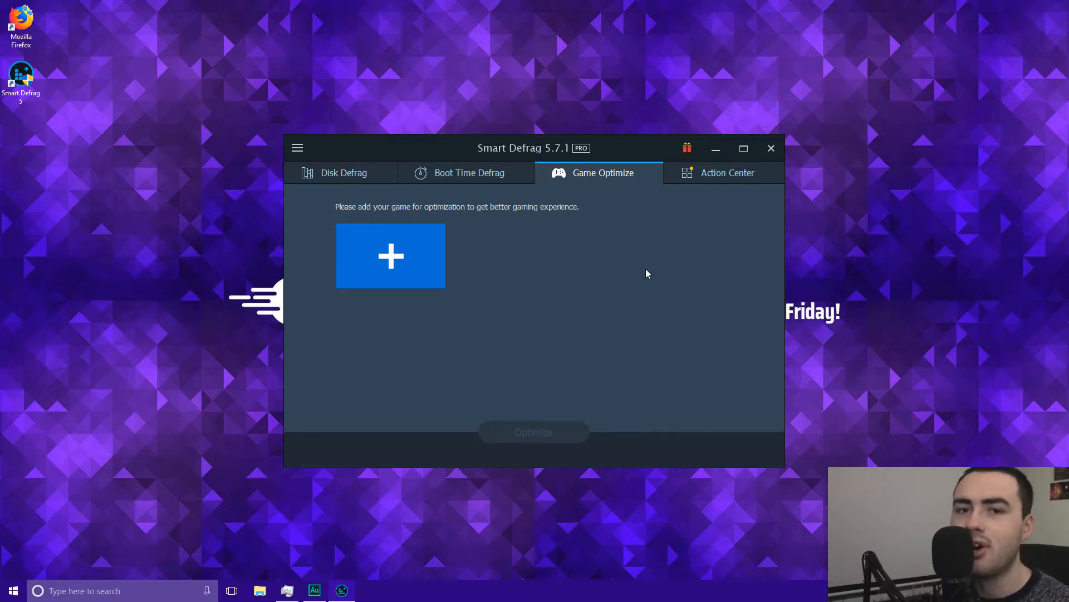
mouse_move(464, 237)
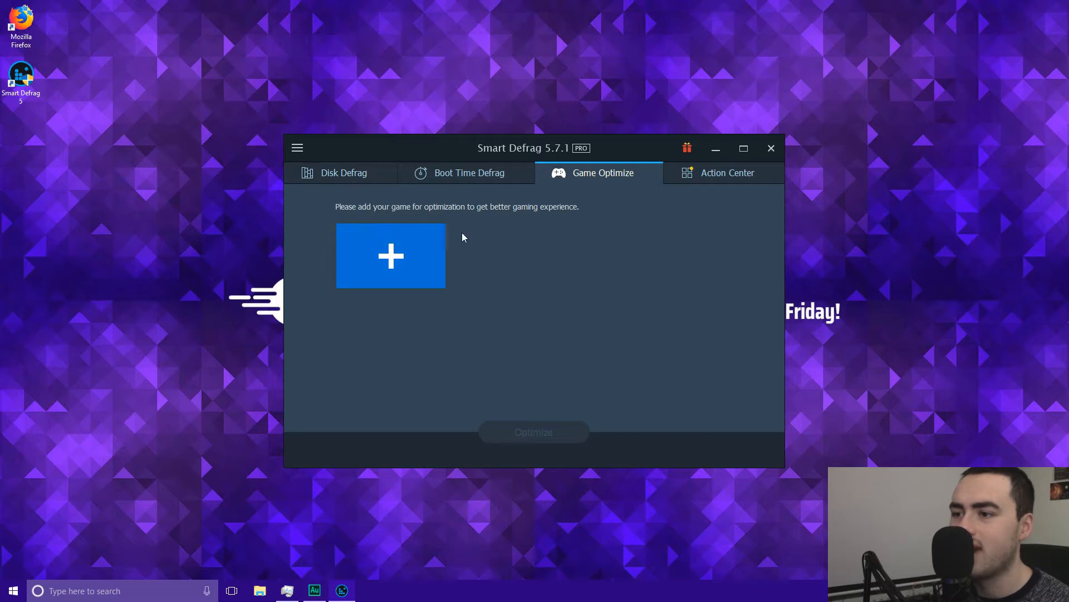
mouse_move(631, 259)
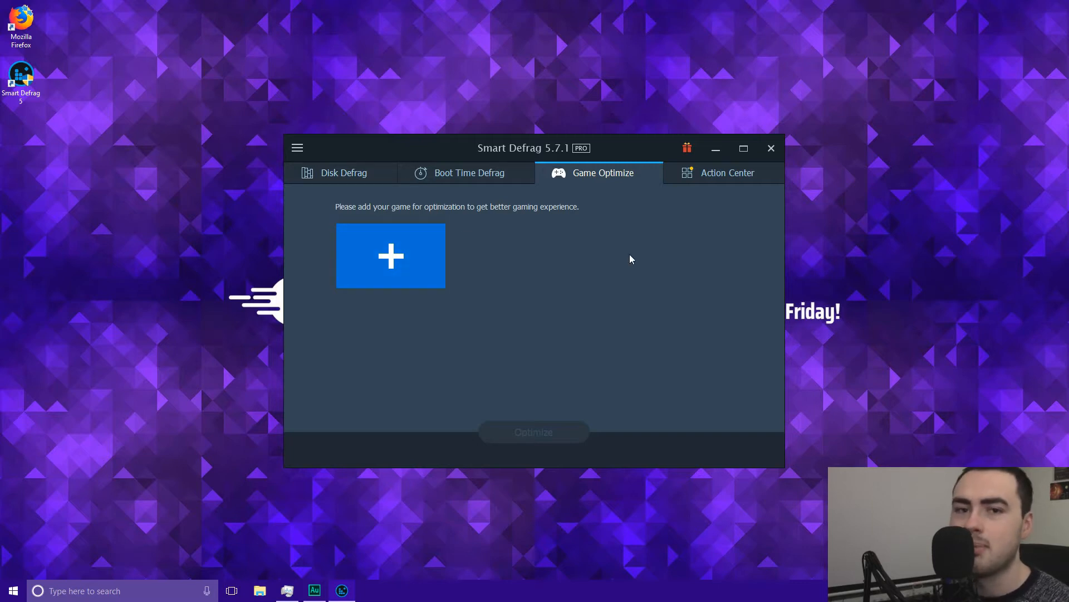
Show the Disk Health report for the SanDisk SSD from the Options menu.
click(296, 149)
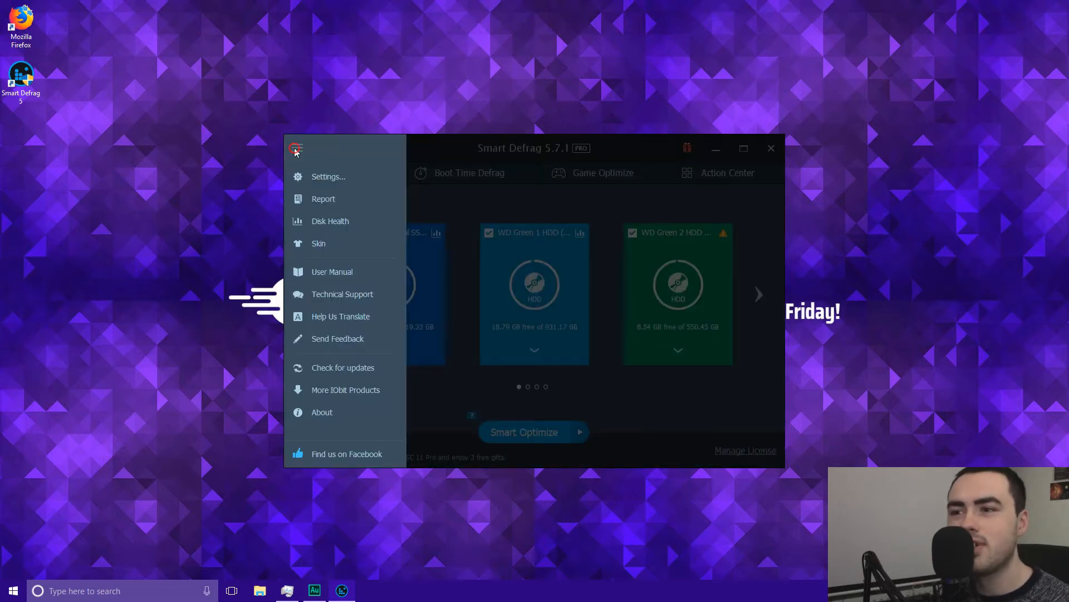
mouse_move(329, 231)
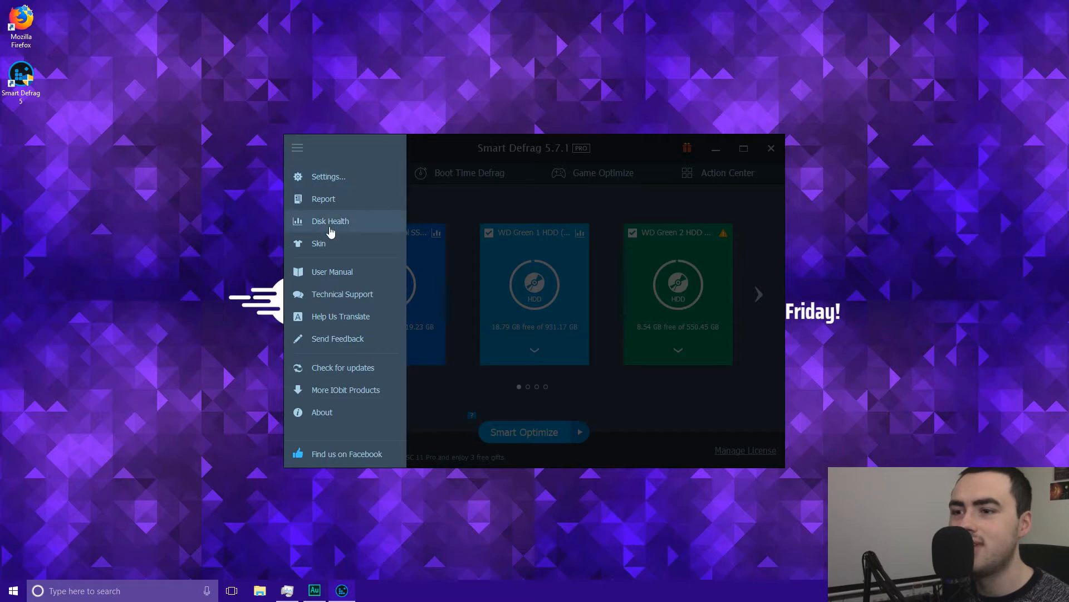
click(329, 221)
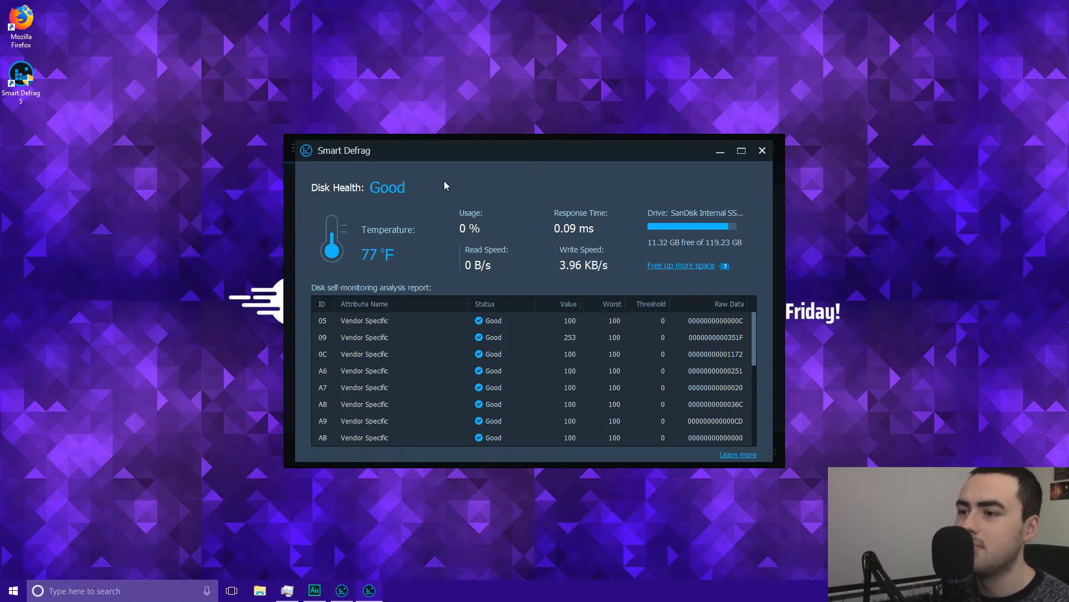
mouse_move(528, 187)
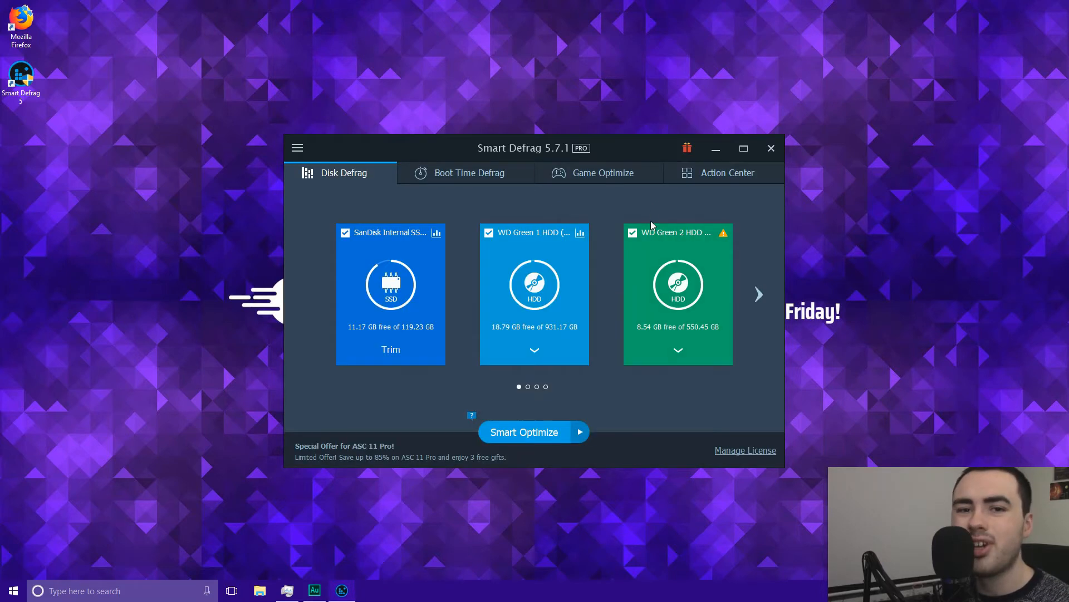
mouse_move(297, 147)
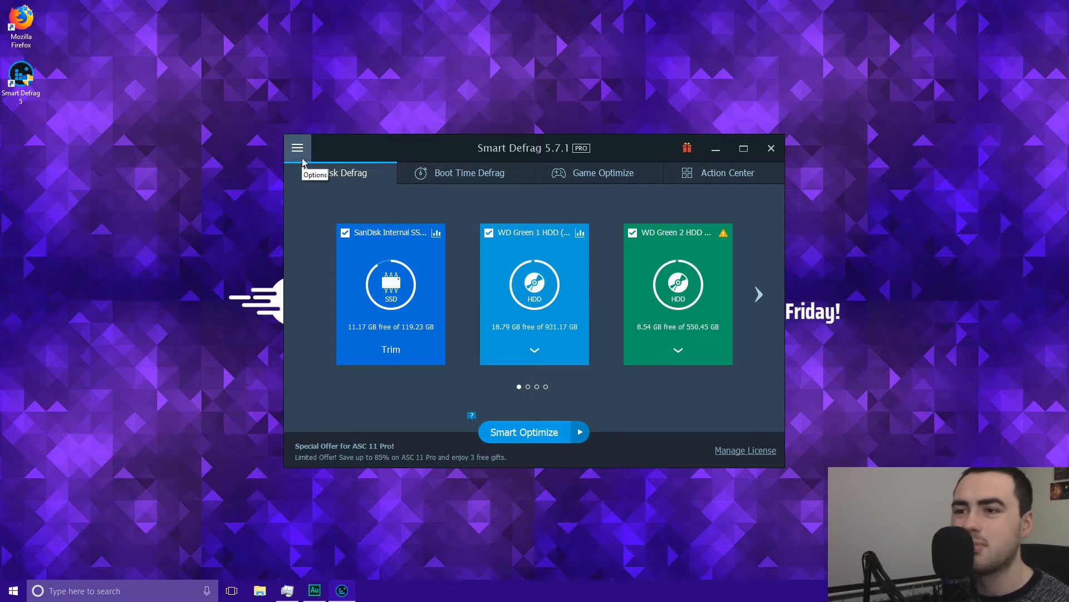
Choose the light skin from the Options menu's Skin entry.
click(298, 147)
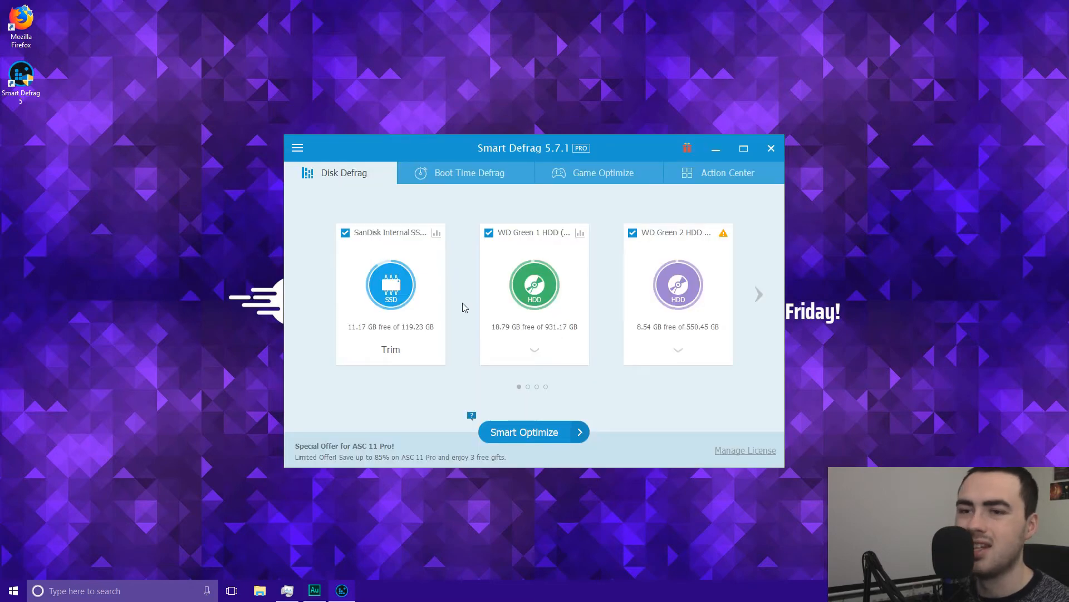
mouse_move(296, 158)
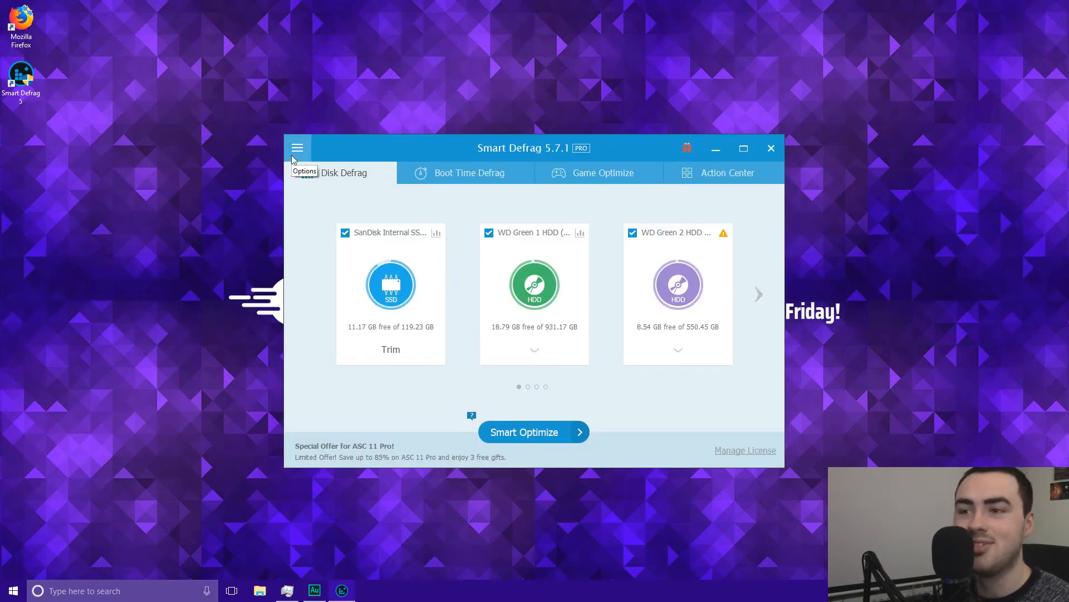